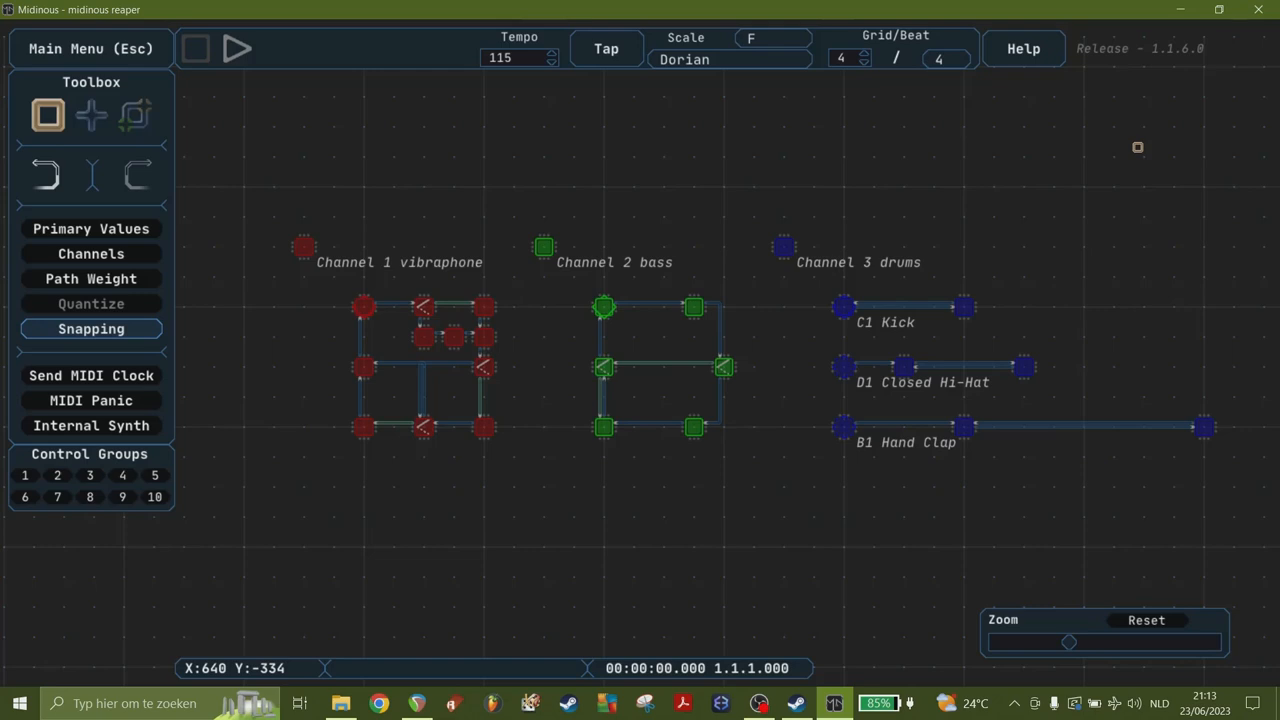
pyautogui.moveTo(325, 214)
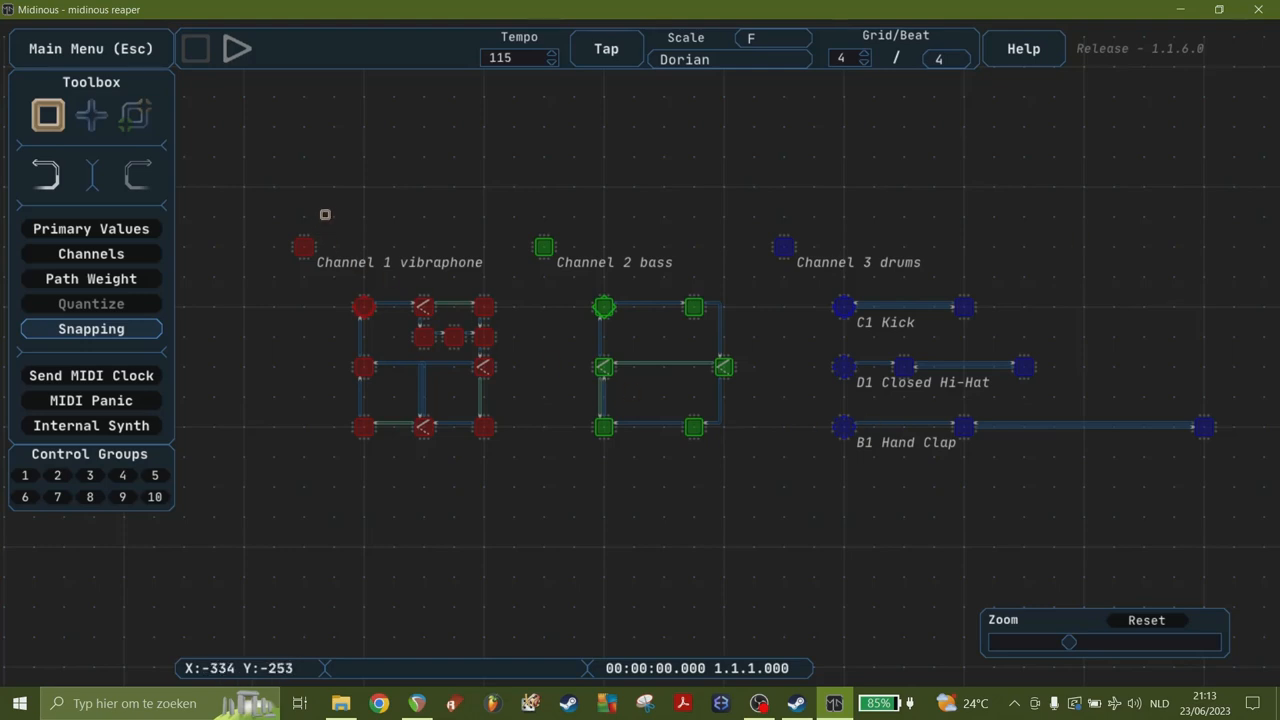
pyautogui.moveTo(465, 474)
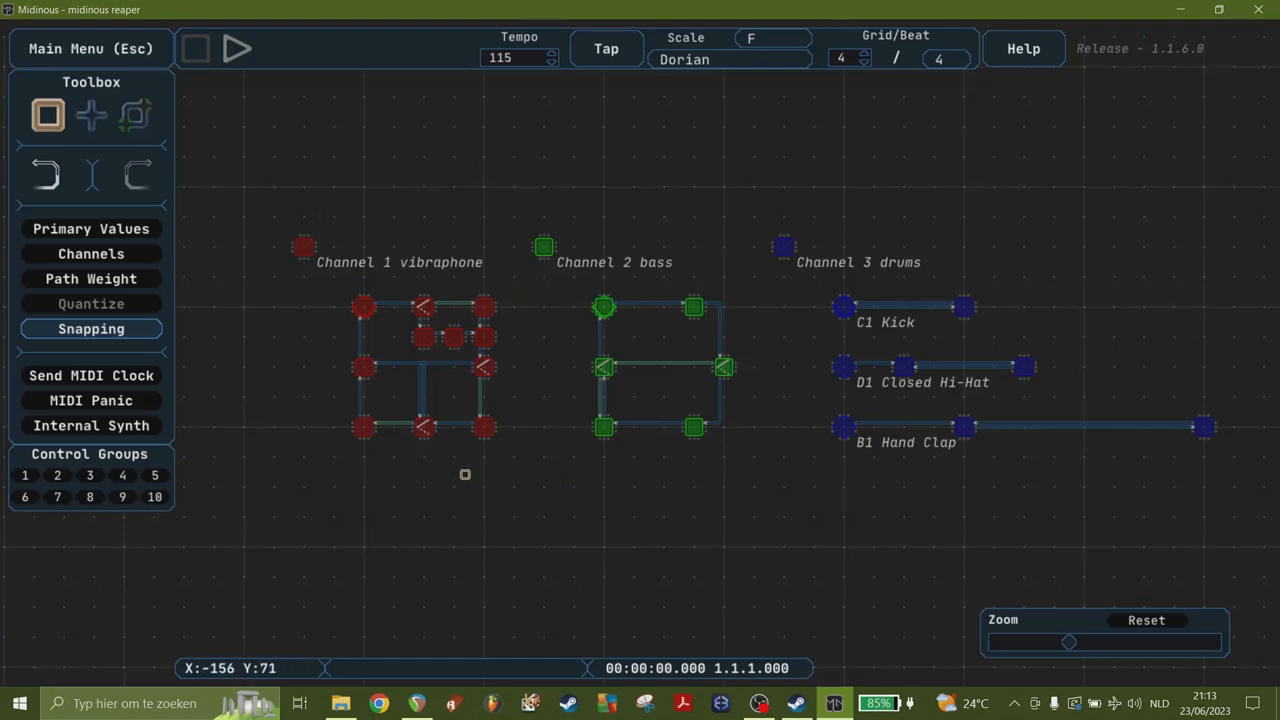
pyautogui.moveTo(1027, 471)
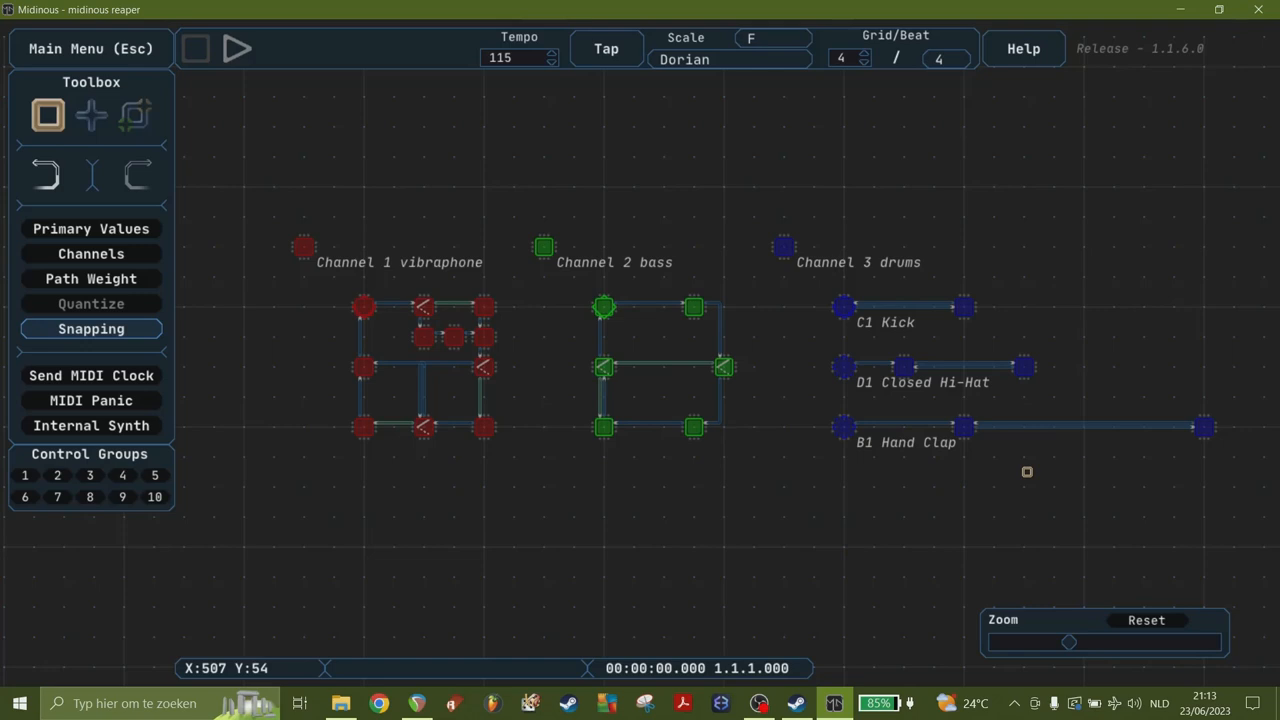
pyautogui.moveTo(503, 503)
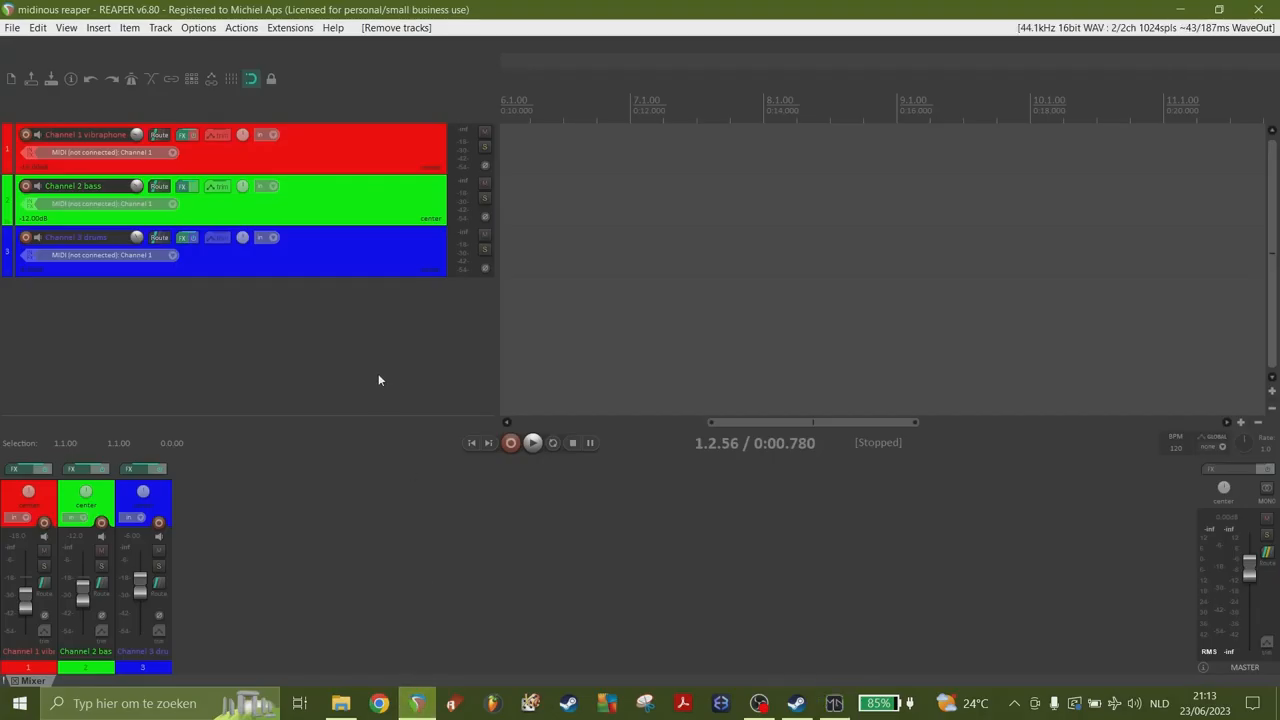
pyautogui.moveTo(312, 145)
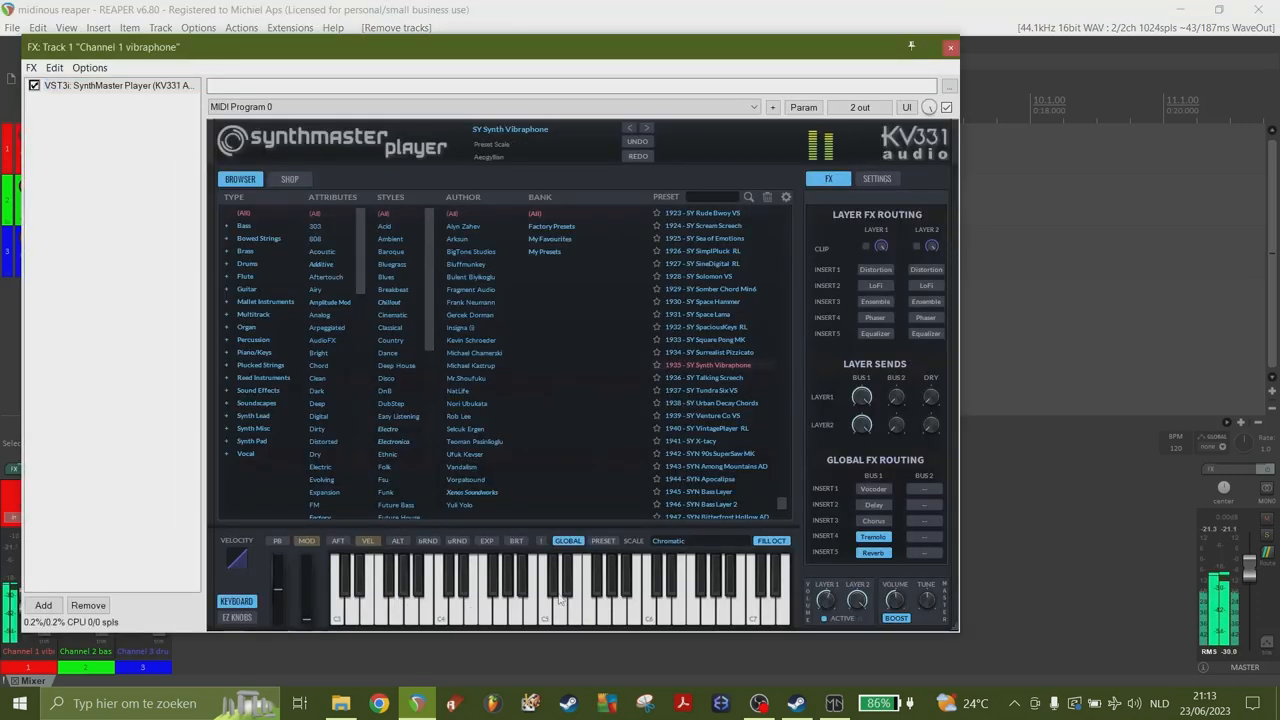
# Step: Inspect the bass and drums track instruments in REAPER, auditioning the kick and another drum sound
pyautogui.click(949, 47)
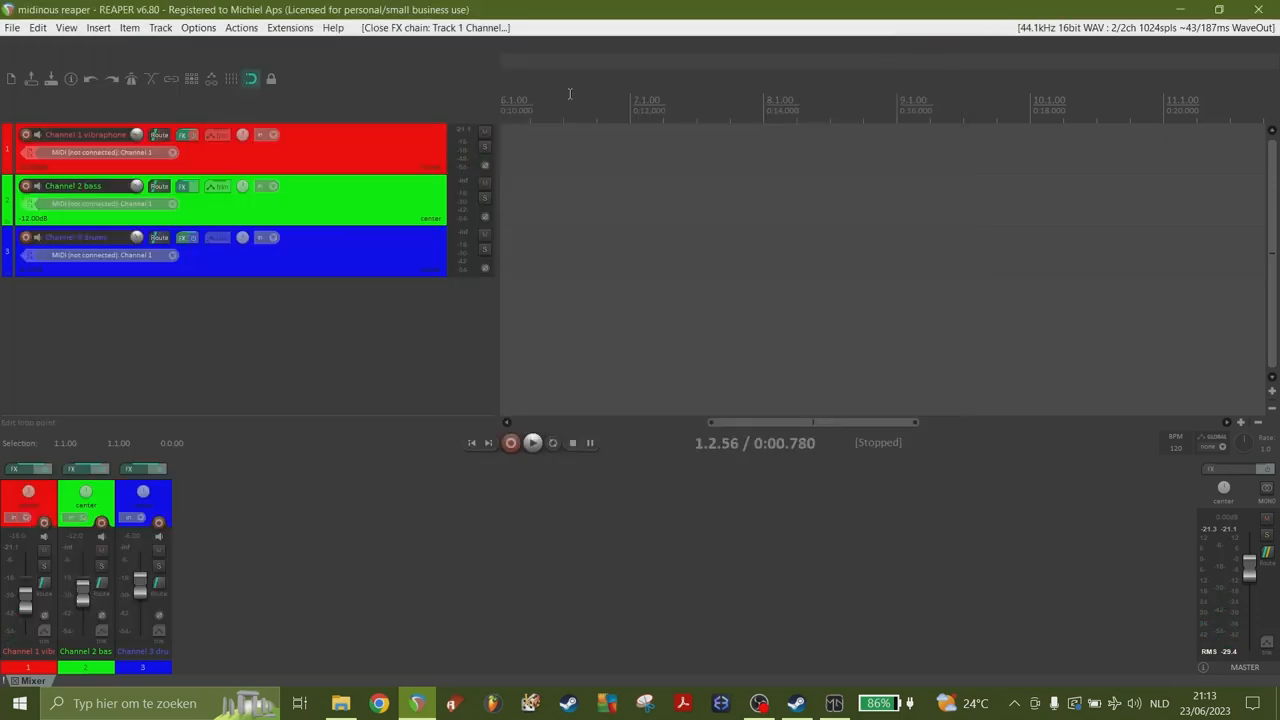
pyautogui.click(183, 186)
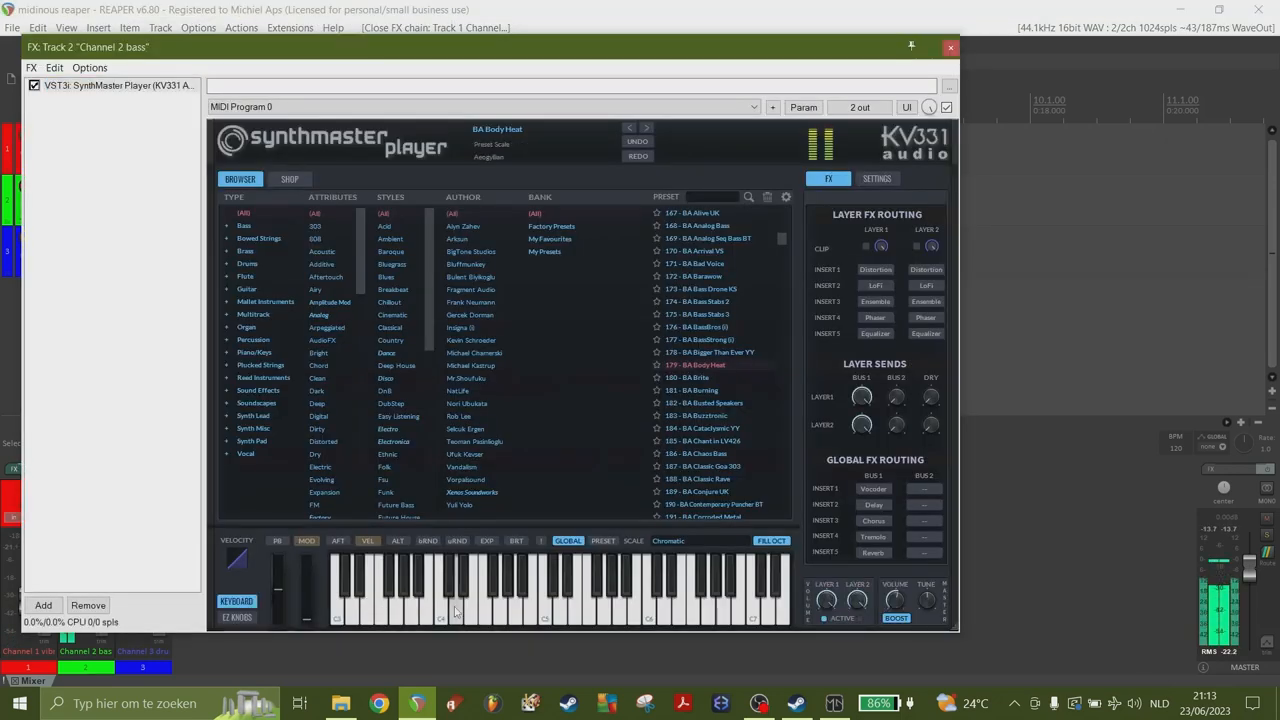
pyautogui.click(949, 47)
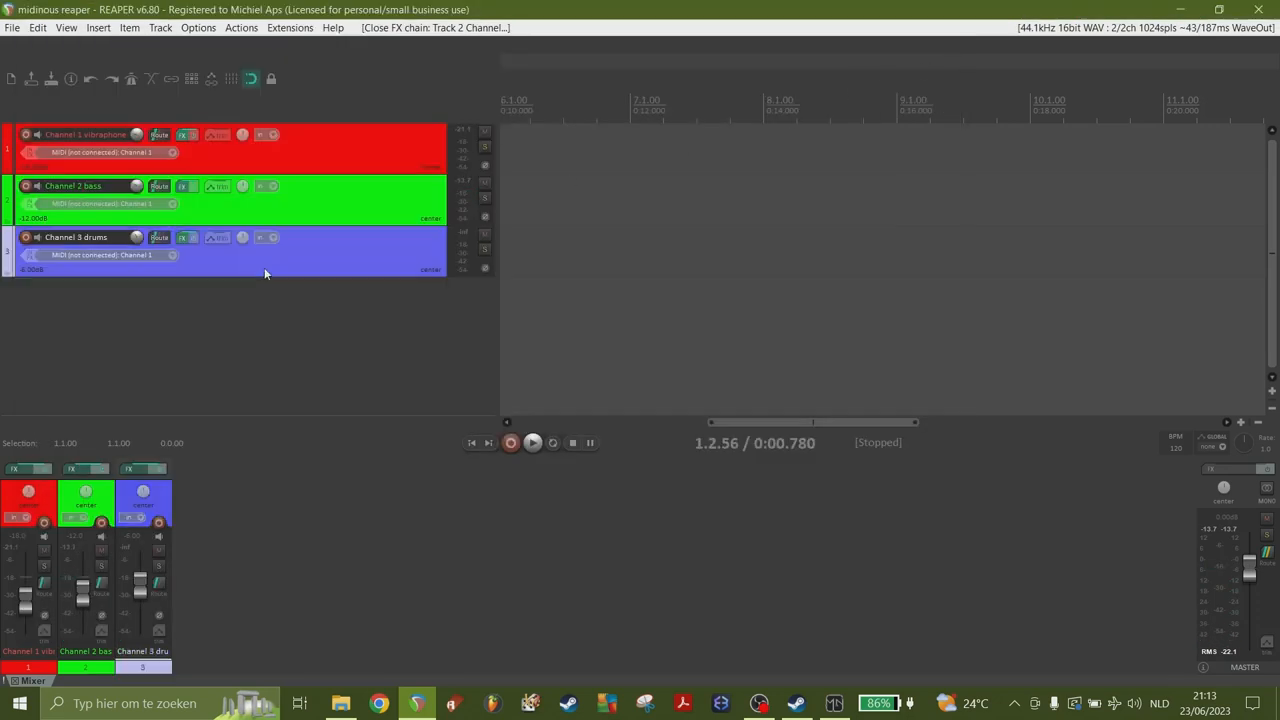
pyautogui.click(160, 237)
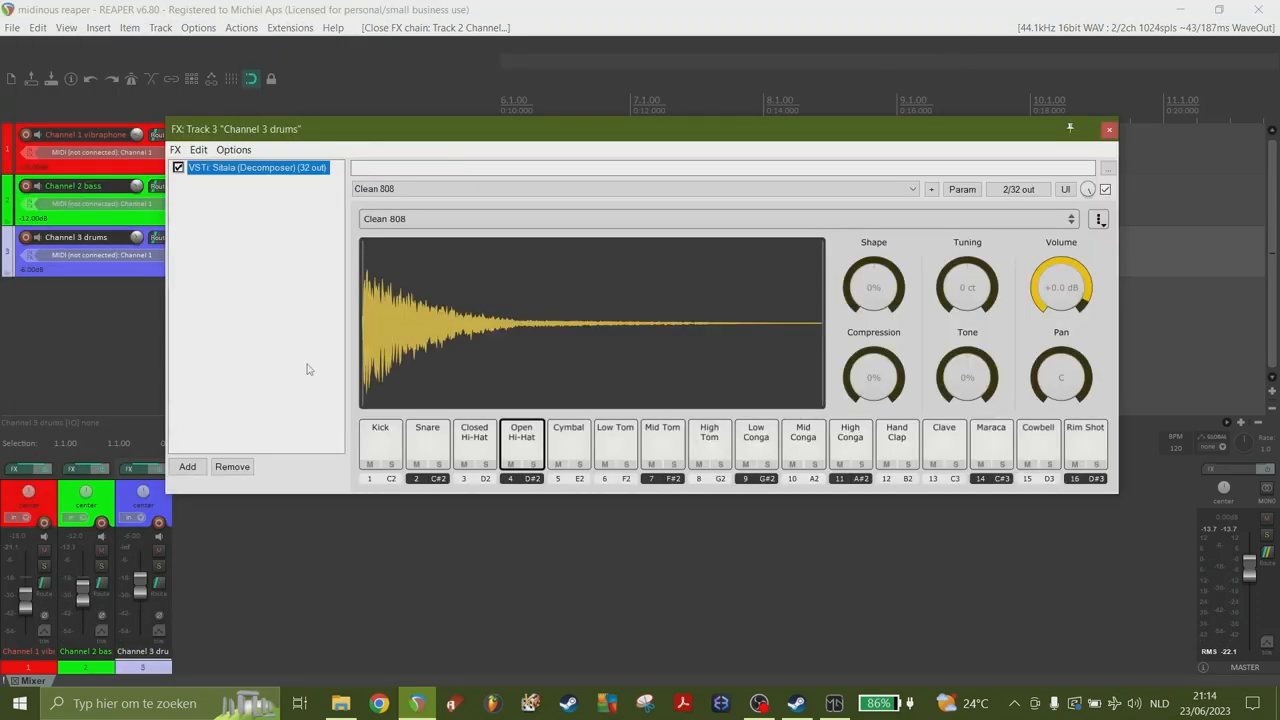
pyautogui.click(380, 440)
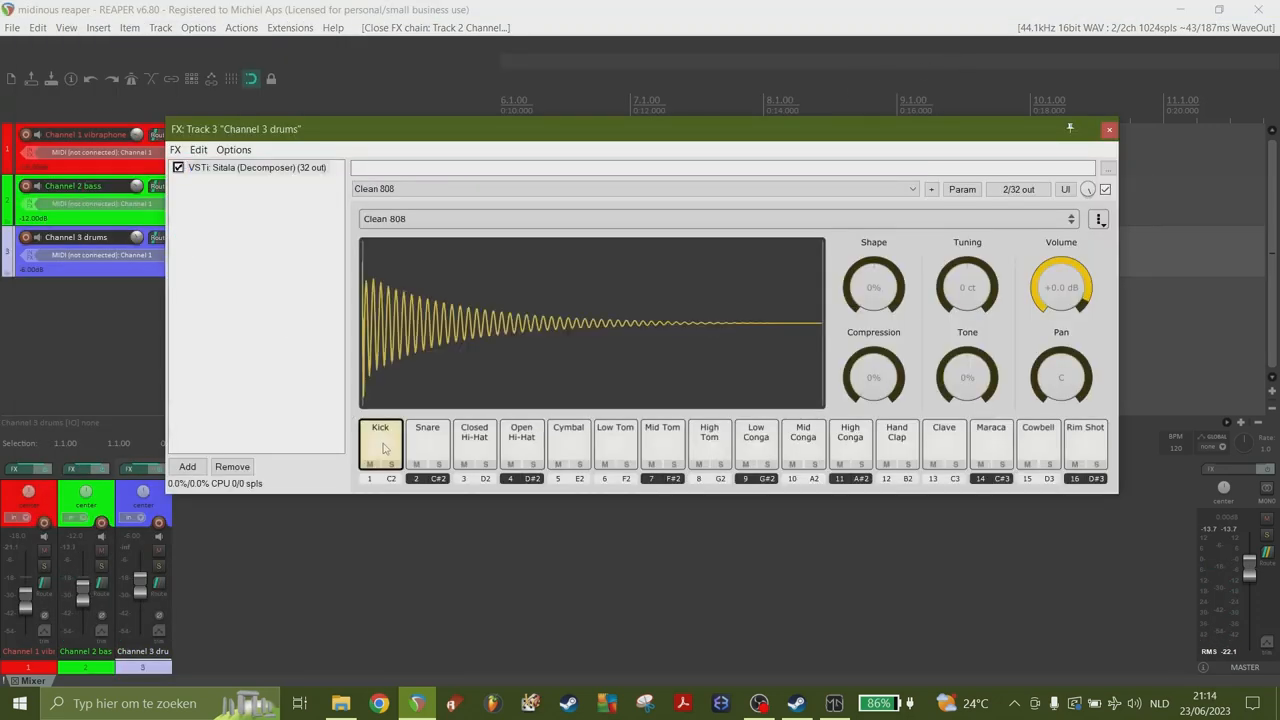
pyautogui.click(521, 440)
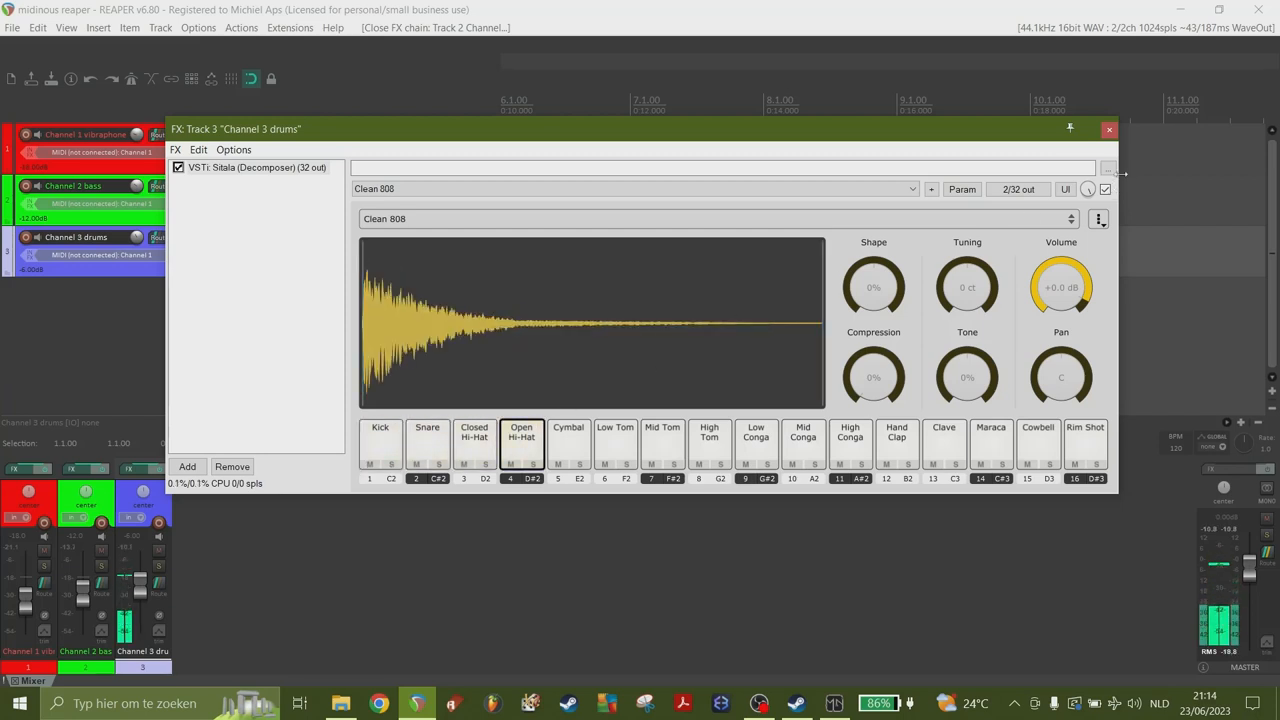
pyautogui.click(1108, 129)
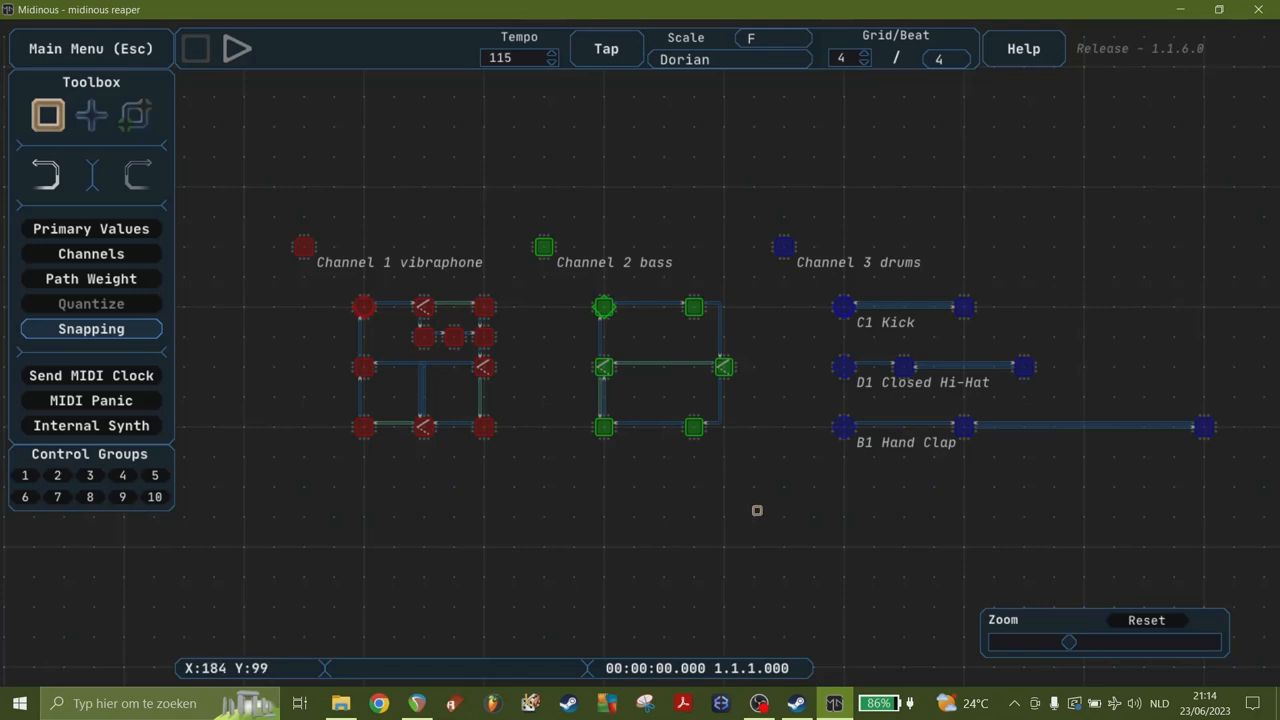
pyautogui.moveTo(991, 398)
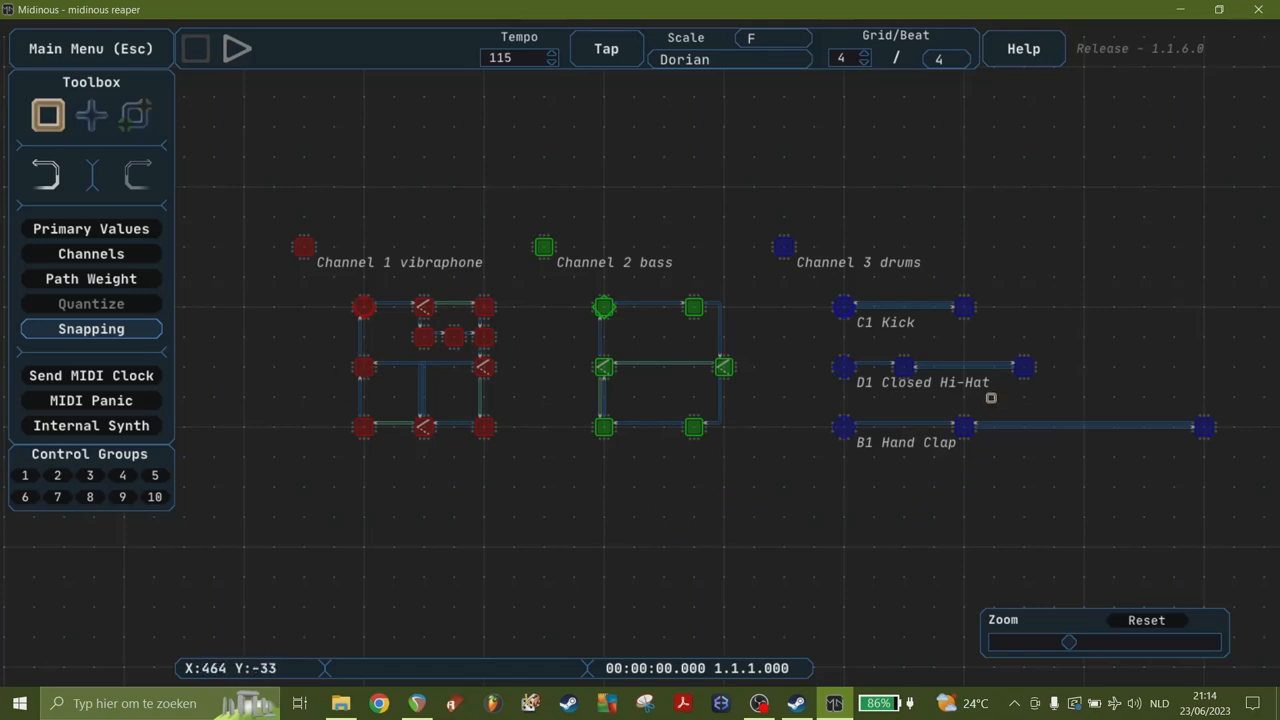
pyautogui.moveTo(431, 384)
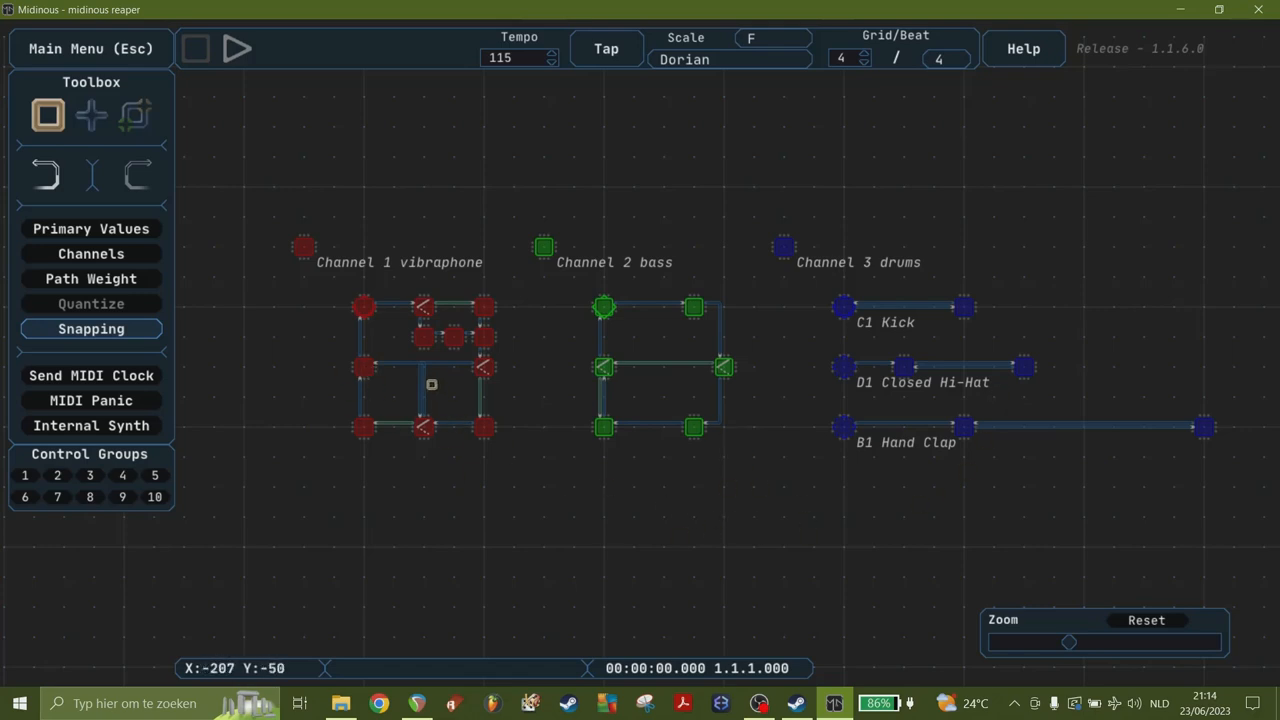
pyautogui.moveTo(985, 374)
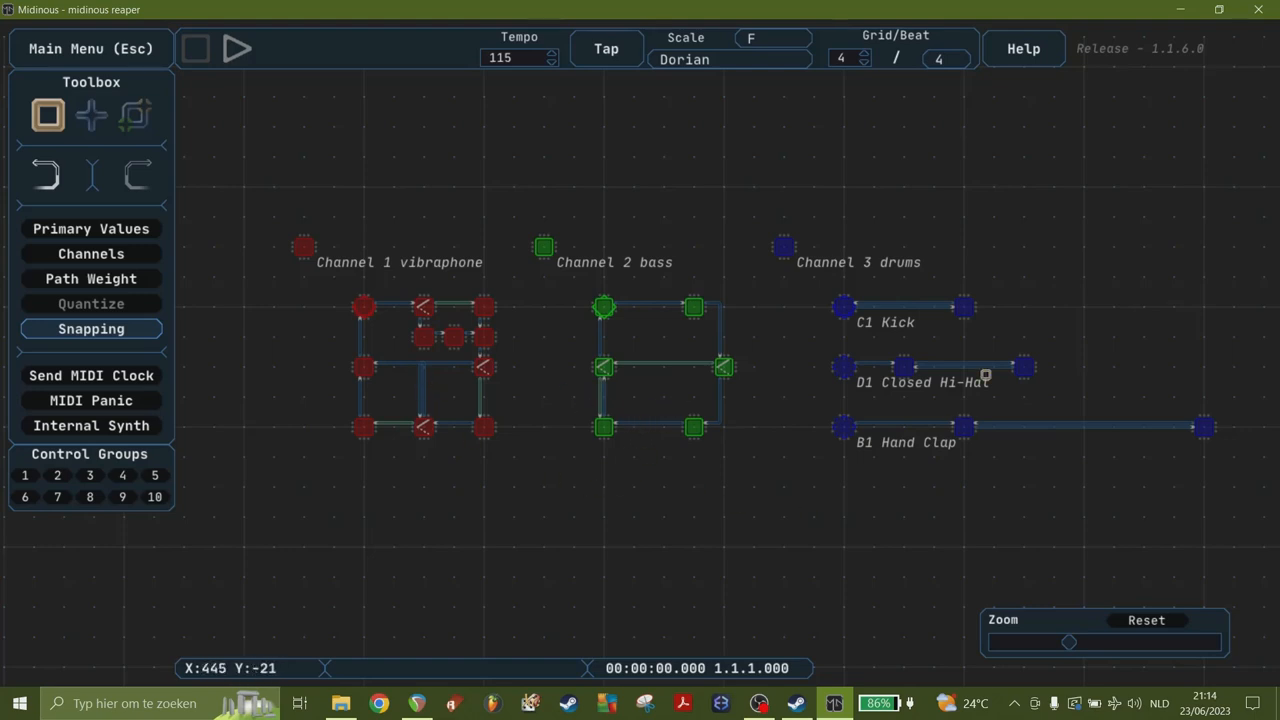
pyautogui.moveTo(504, 443)
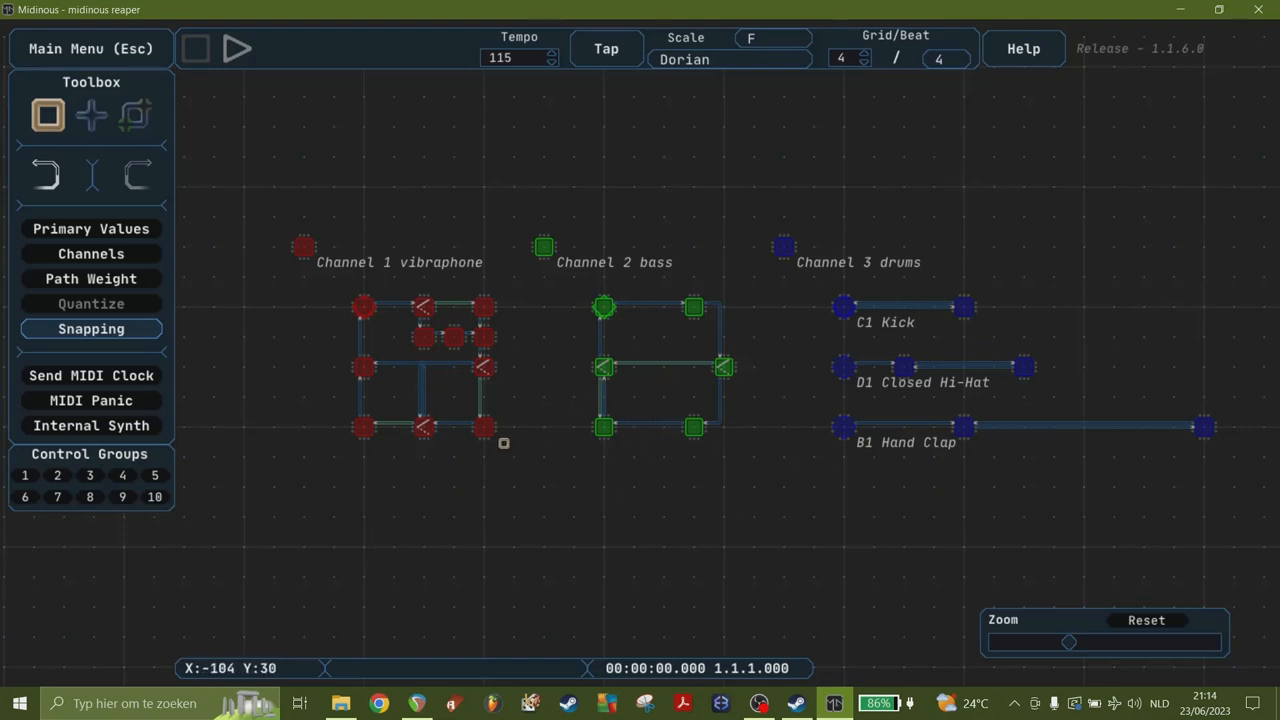
pyautogui.moveTo(461, 393)
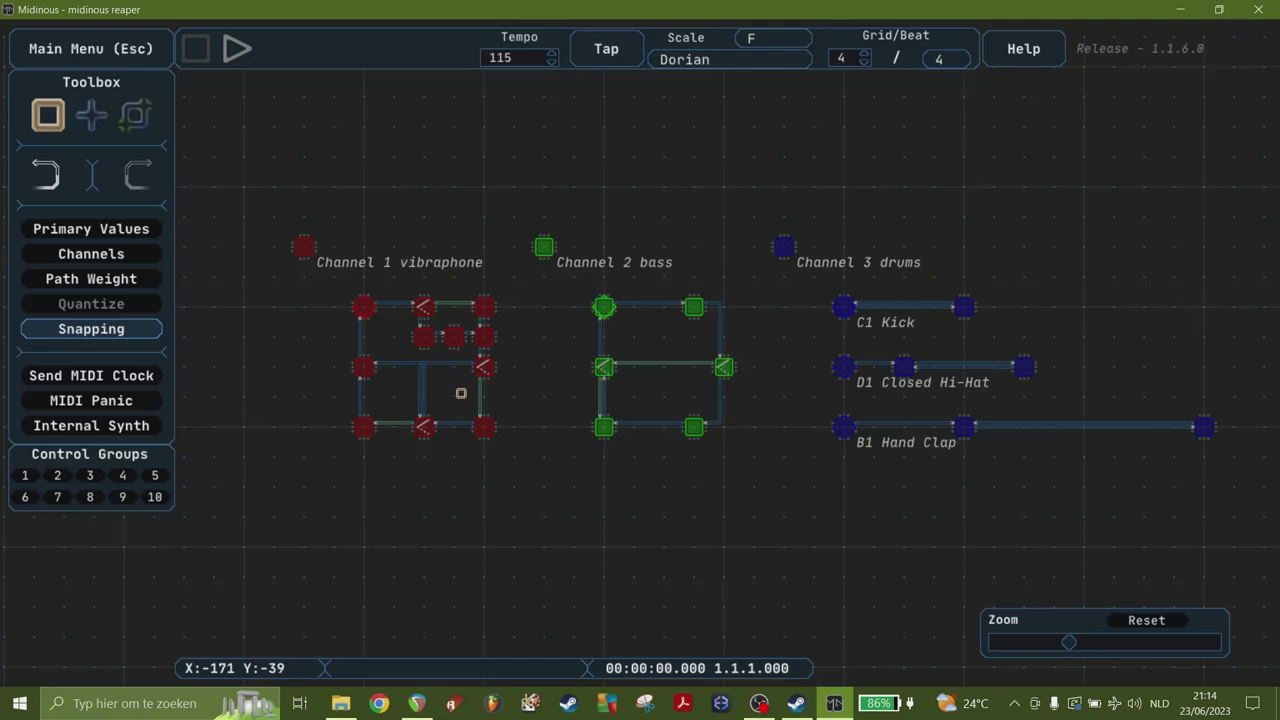
pyautogui.moveTo(454, 391)
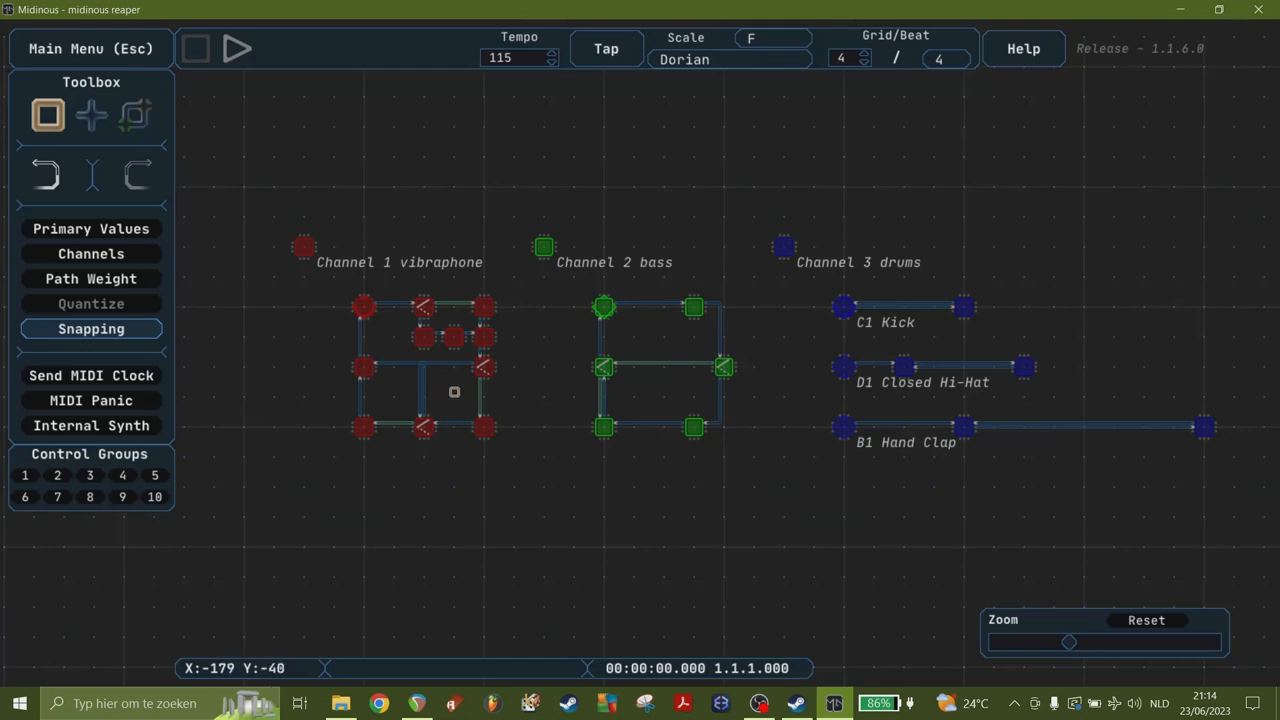
pyautogui.moveTo(626, 411)
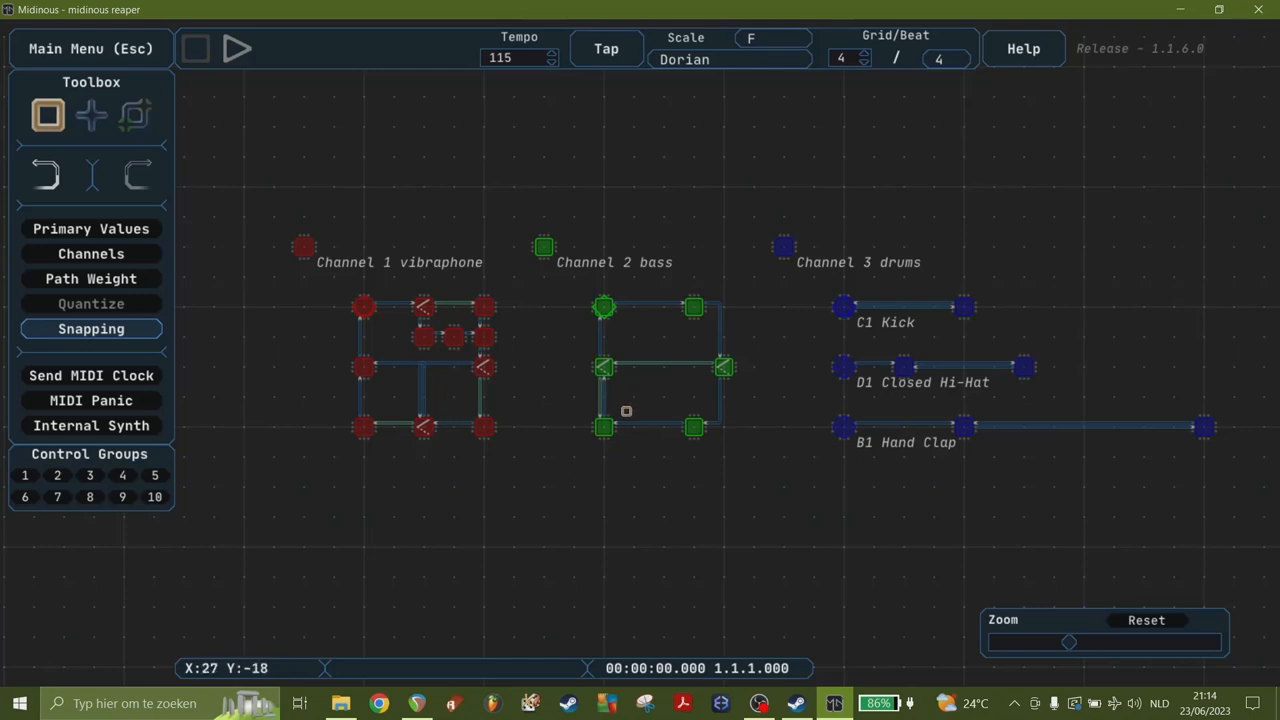
pyautogui.moveTo(91, 253)
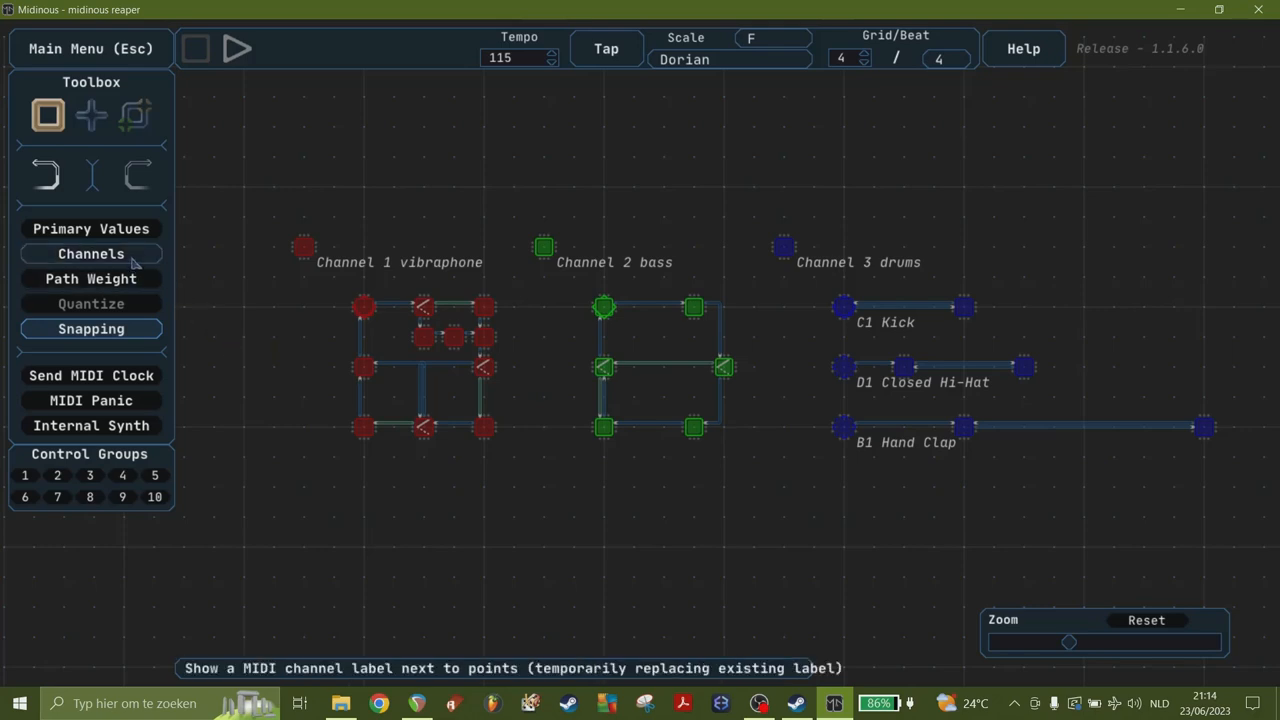
# Step: Show channel labels, then set the bass points to MIDI channel 2 and the drum points to channel 3
pyautogui.click(91, 253)
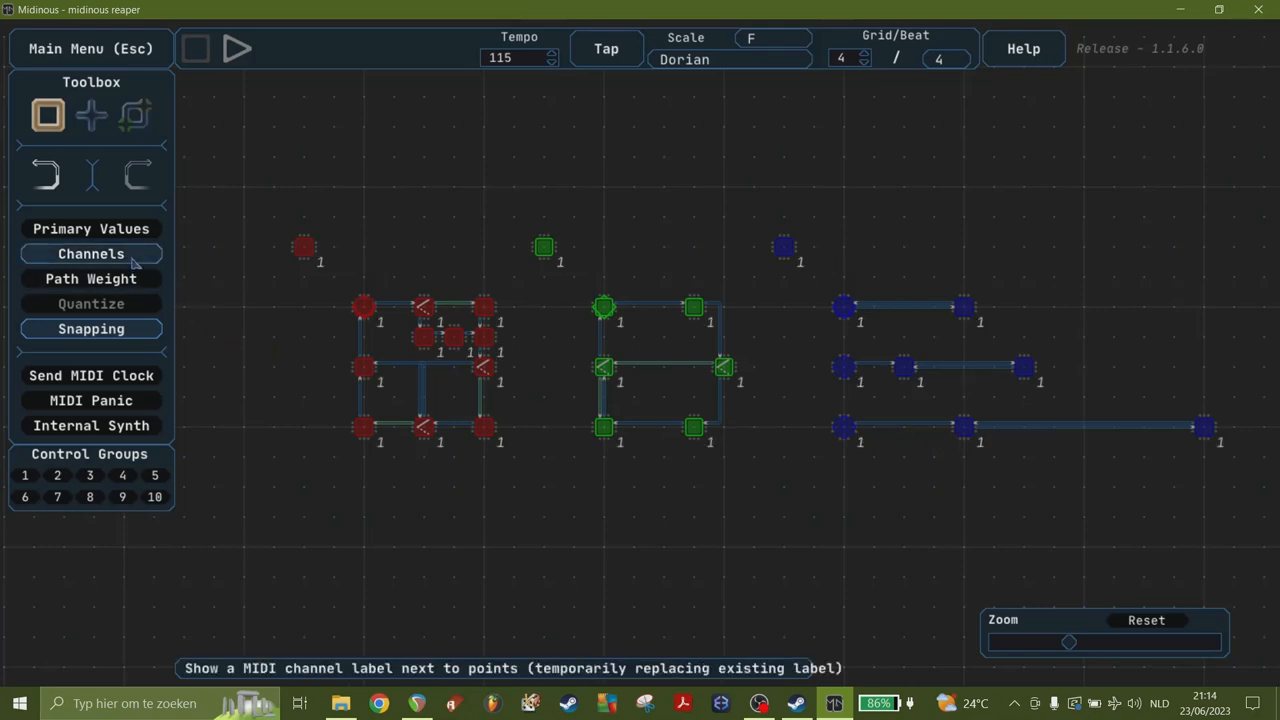
pyautogui.moveTo(155, 260)
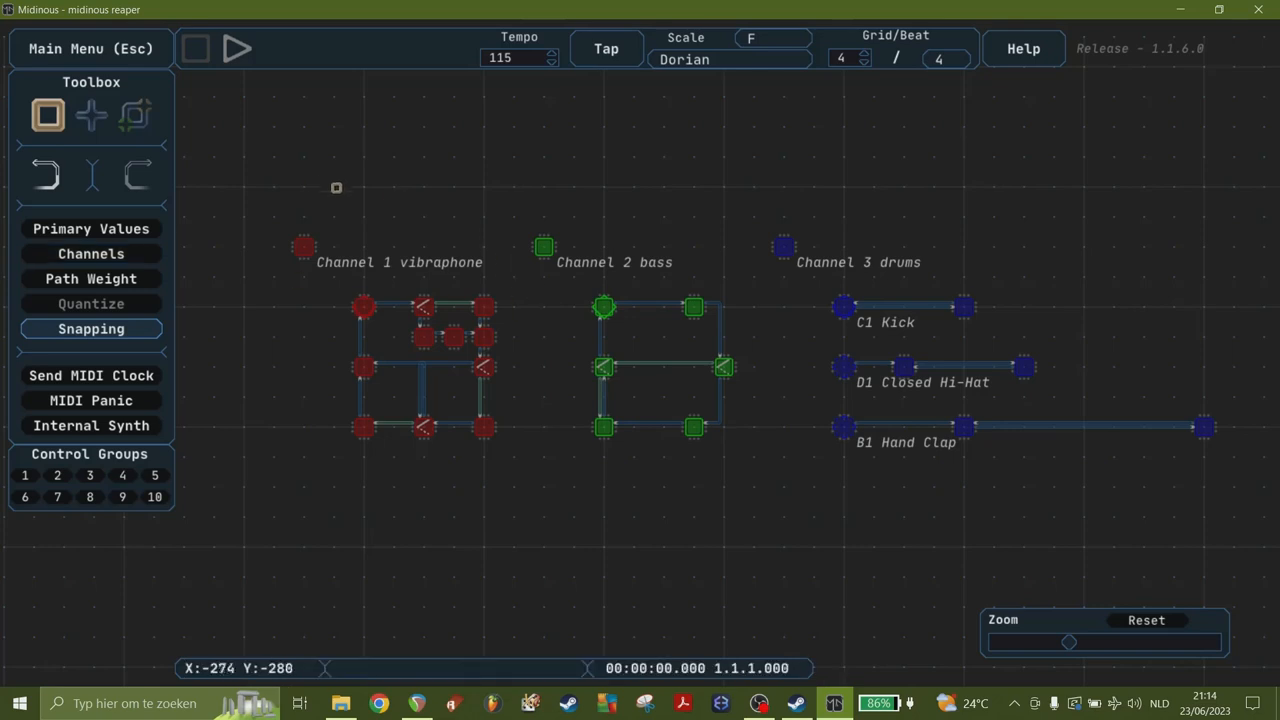
pyautogui.moveTo(337, 188); pyautogui.dragTo(545, 447)
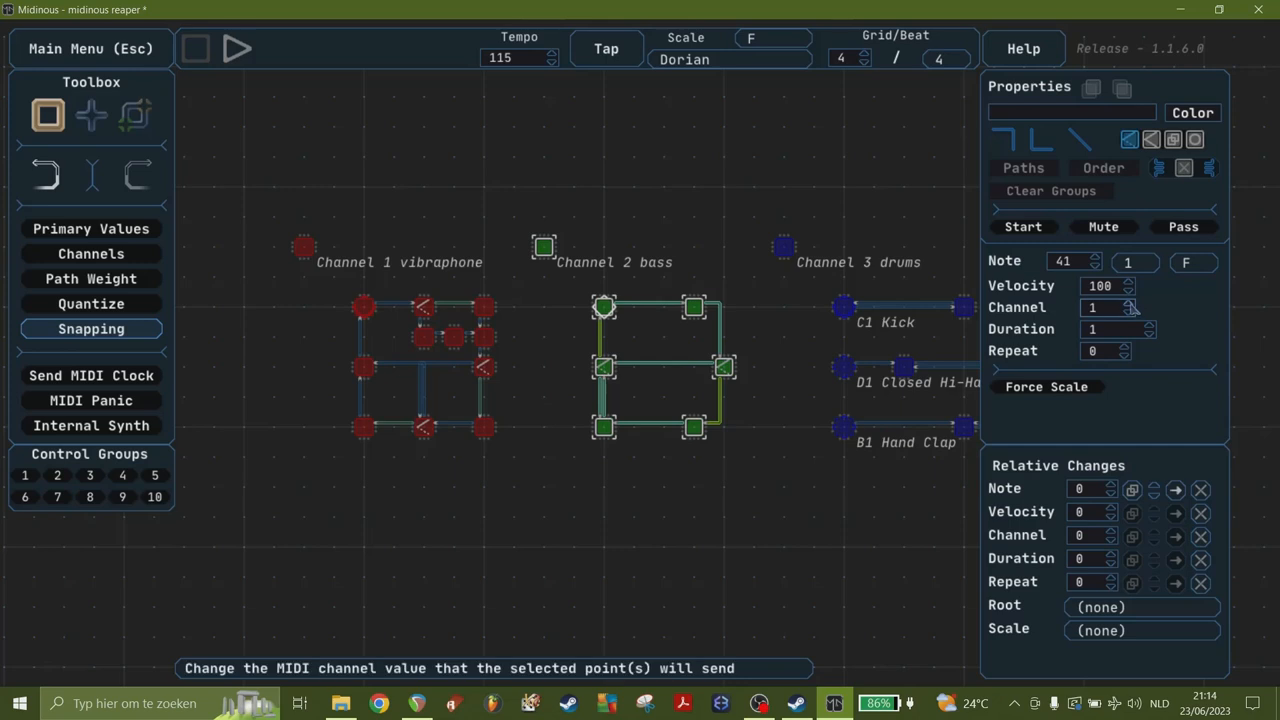
pyautogui.click(1149, 303)
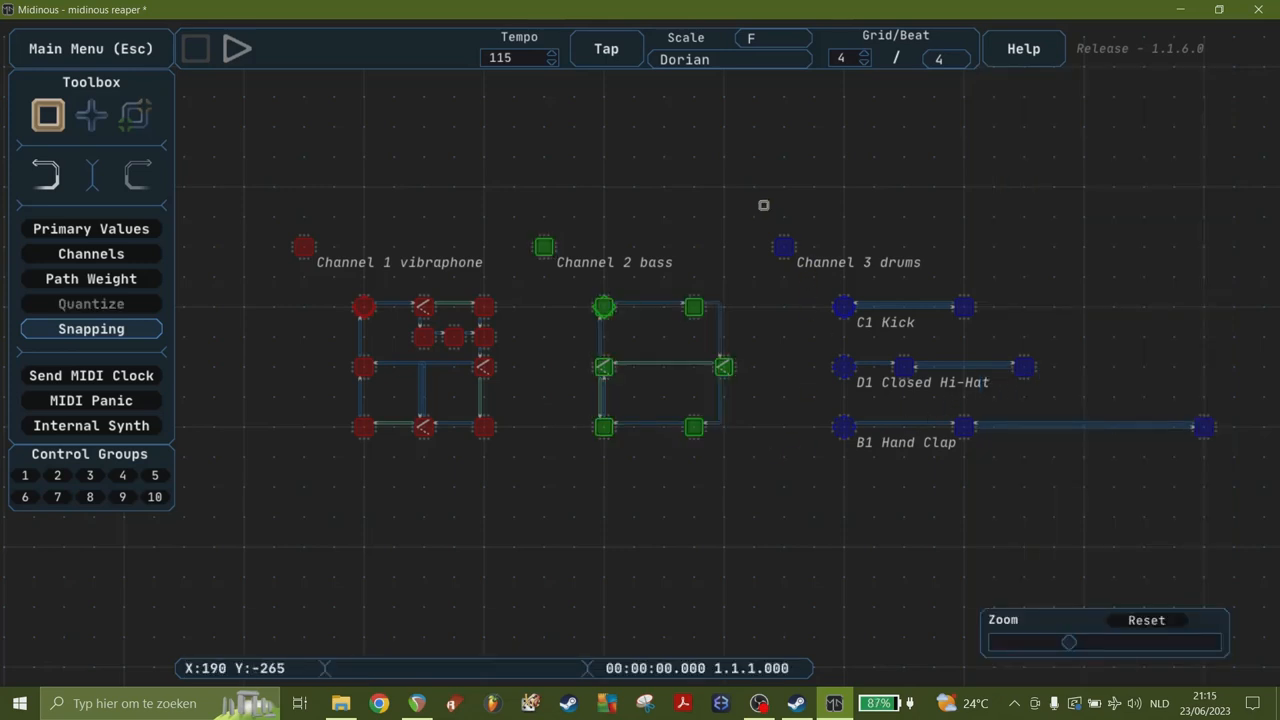
pyautogui.moveTo(763, 205); pyautogui.dragTo(1233, 487)
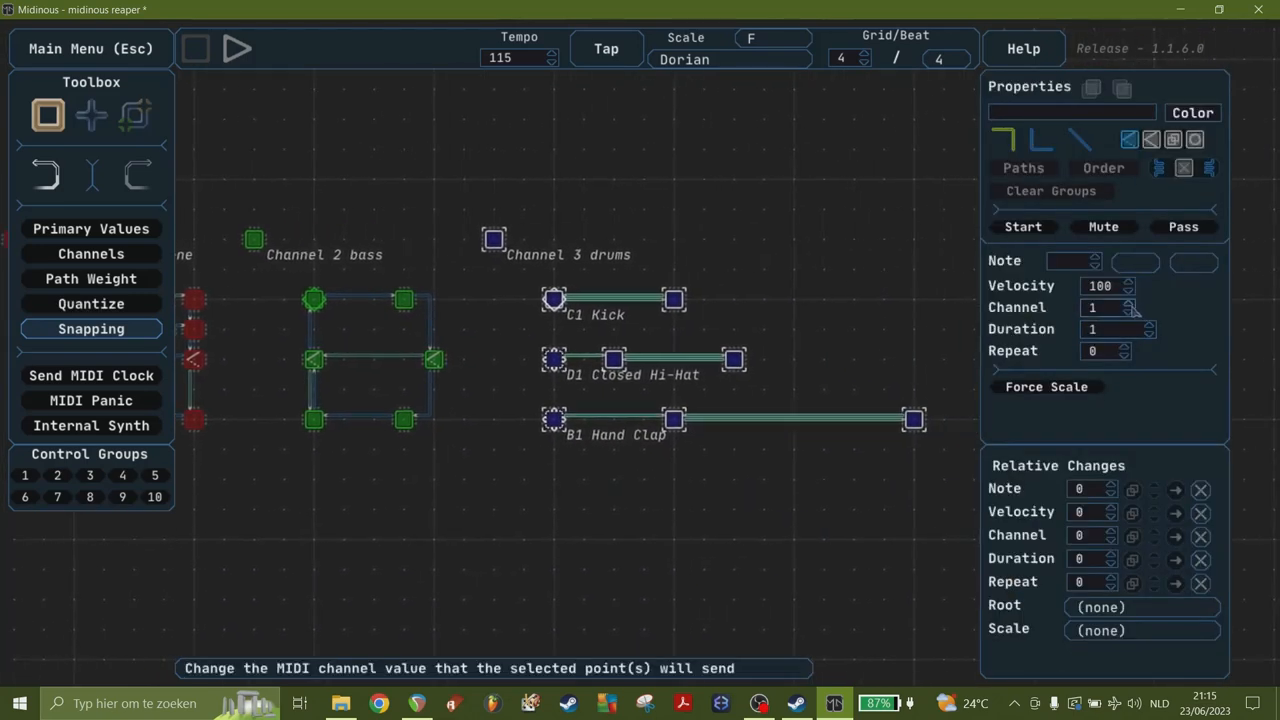
pyautogui.click(1149, 303)
pyautogui.write('3')
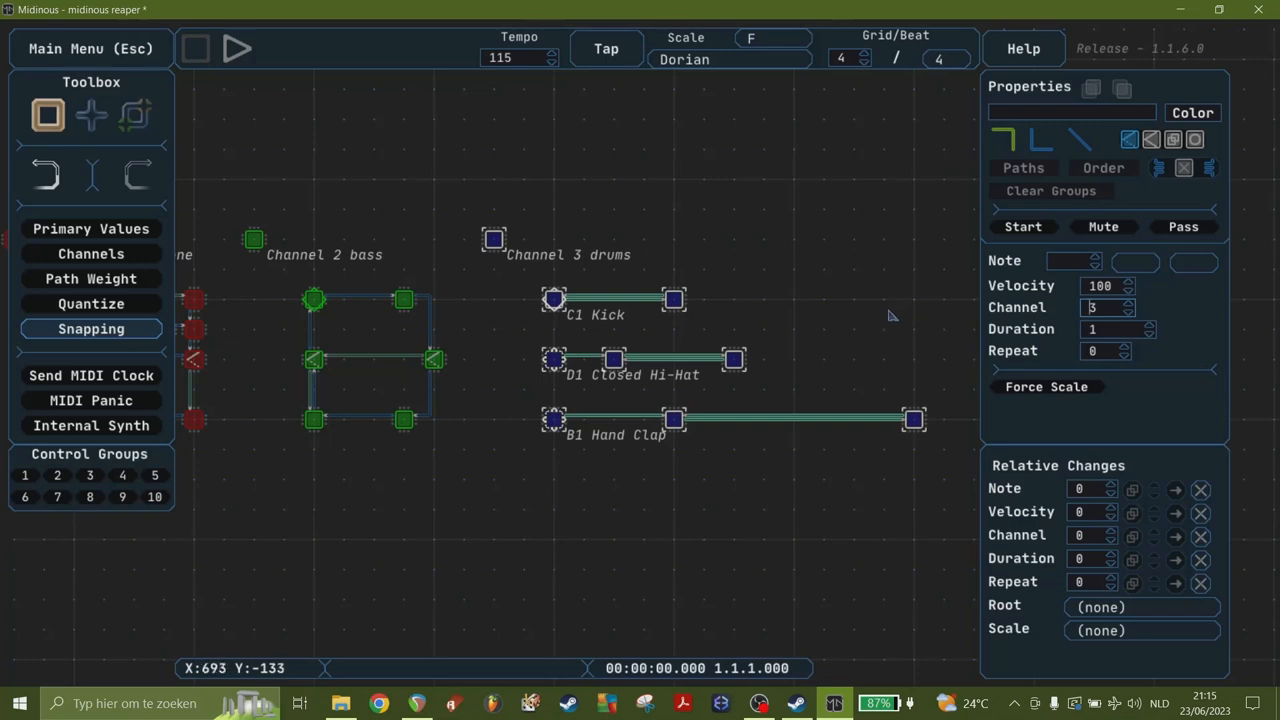
pyautogui.moveTo(435, 438)
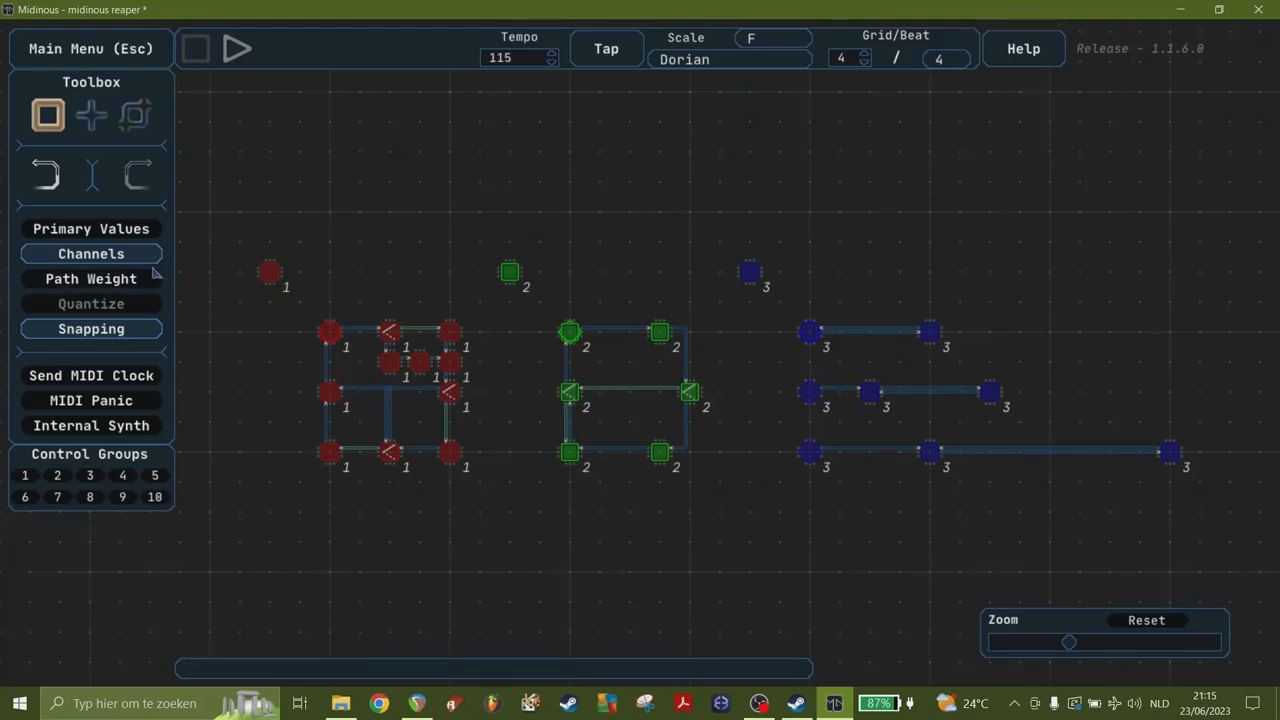
# Step: Toggle channel and note-value labels, play the three sequences, and disable the internal synth
pyautogui.click(91, 228)
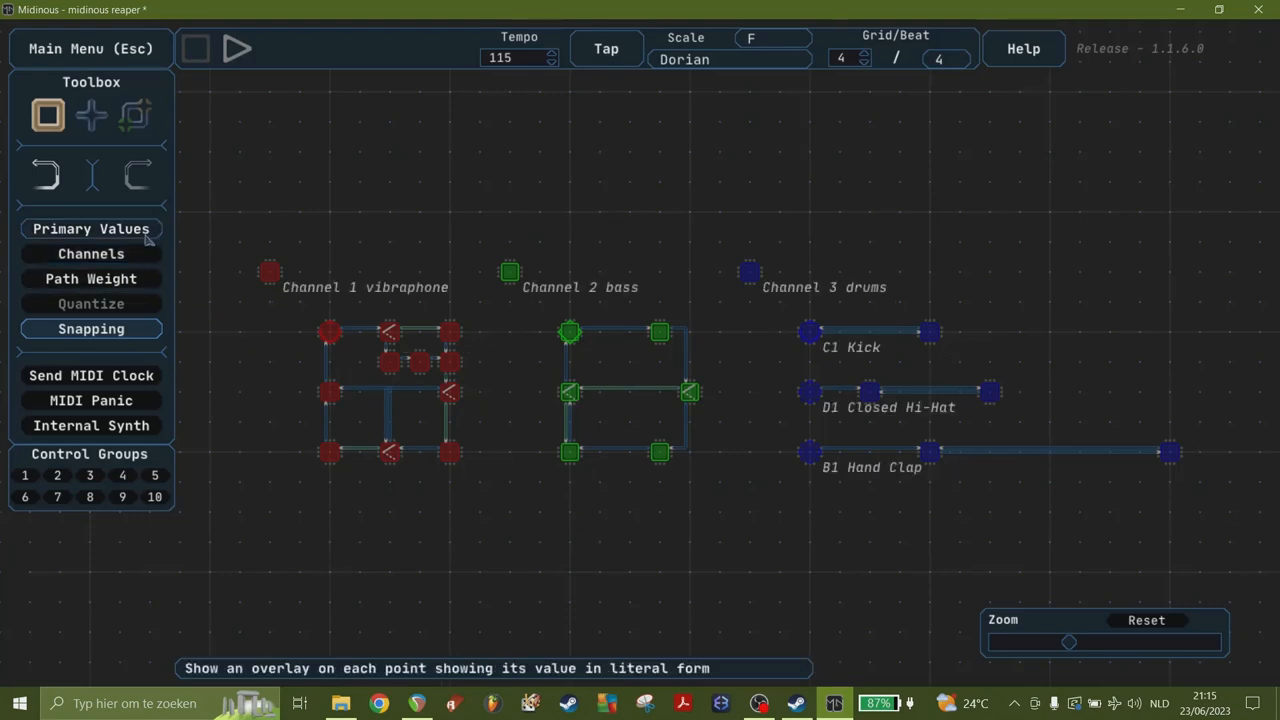
pyautogui.click(91, 228)
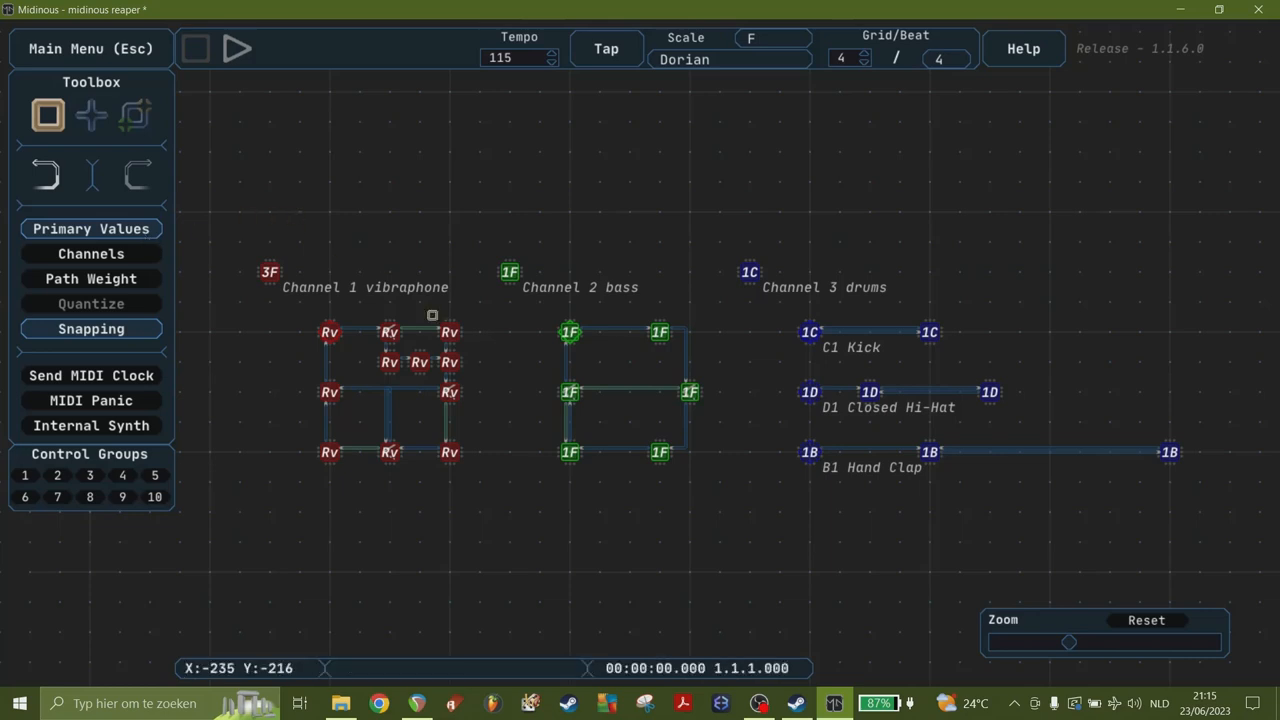
pyautogui.moveTo(488, 463)
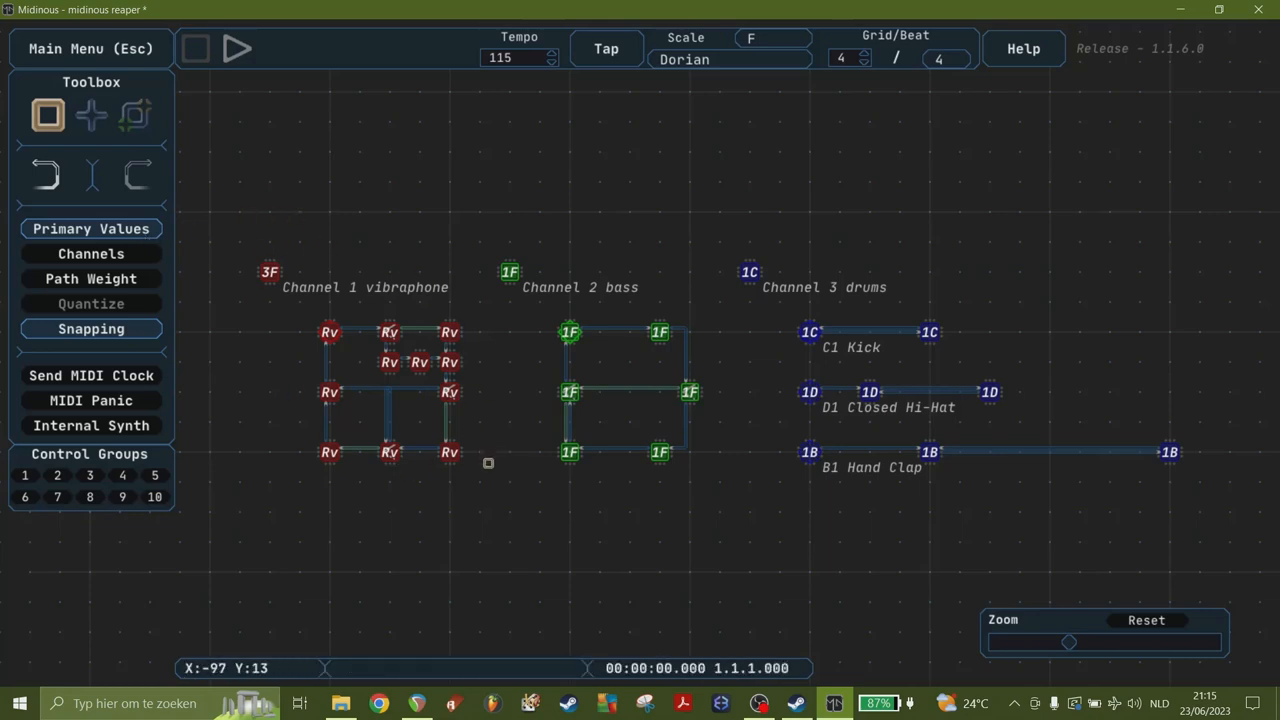
pyautogui.moveTo(772, 38)
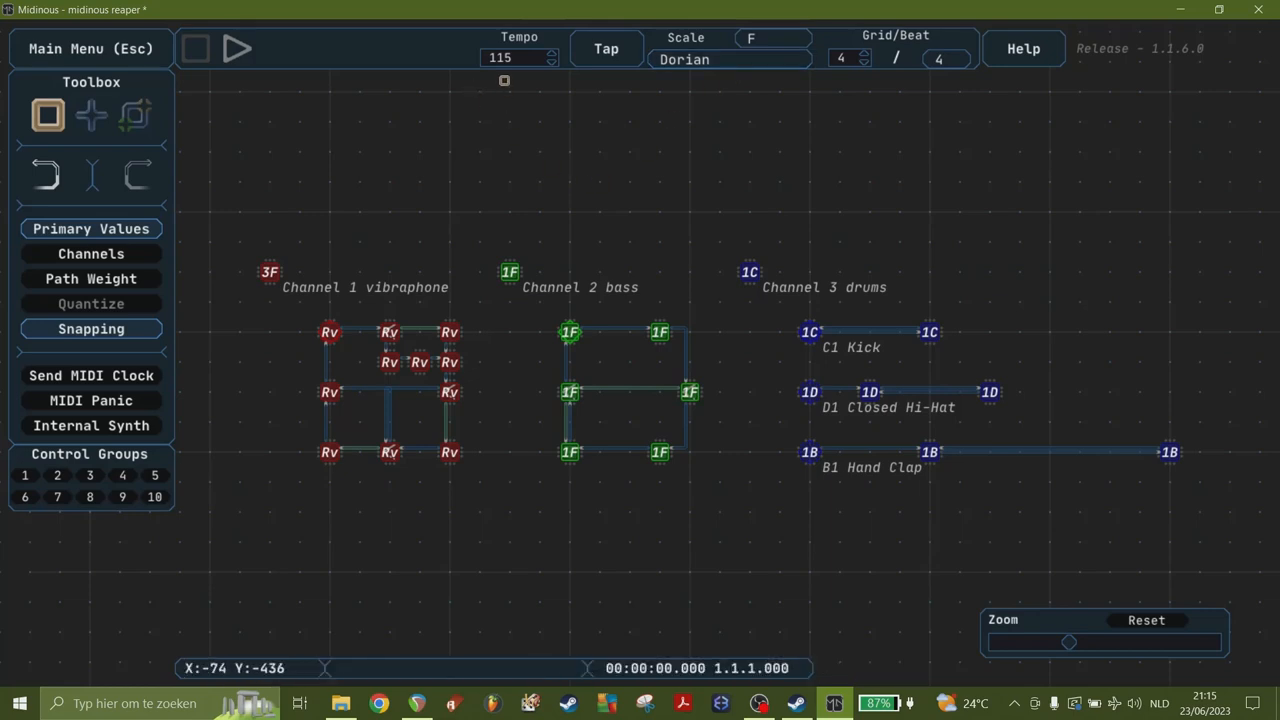
pyautogui.moveTo(721, 464)
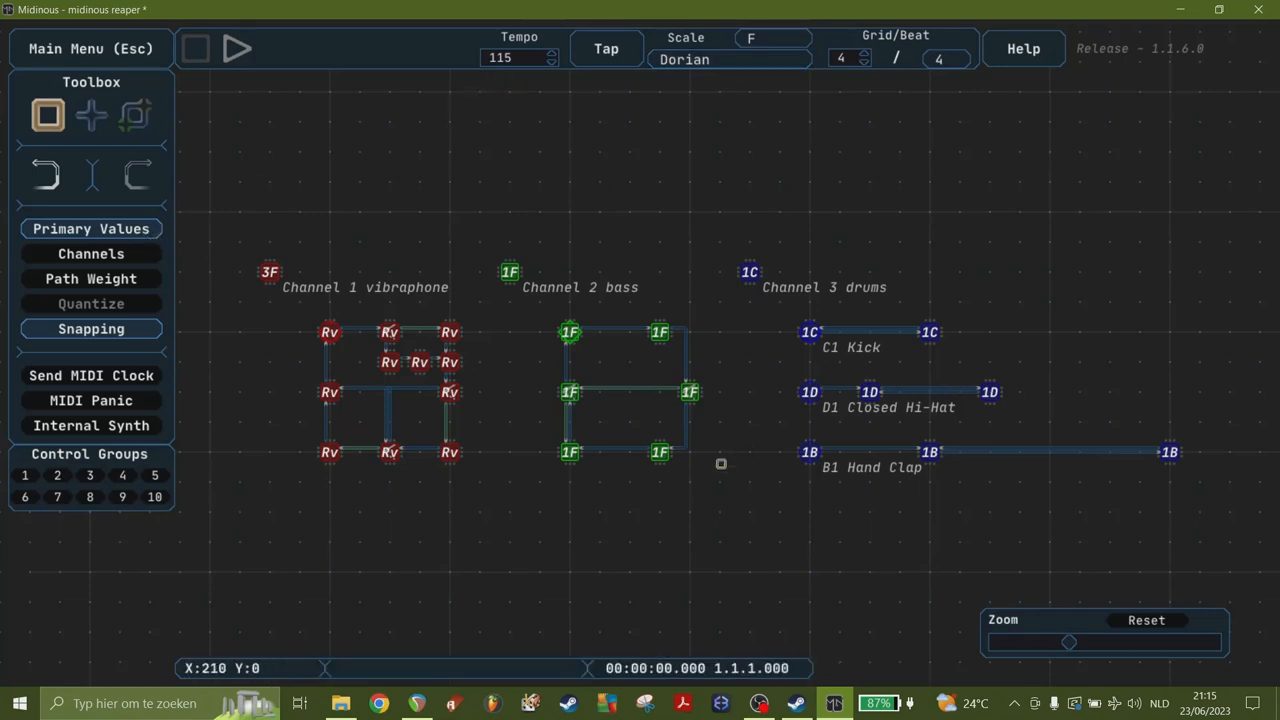
pyautogui.moveTo(735, 371)
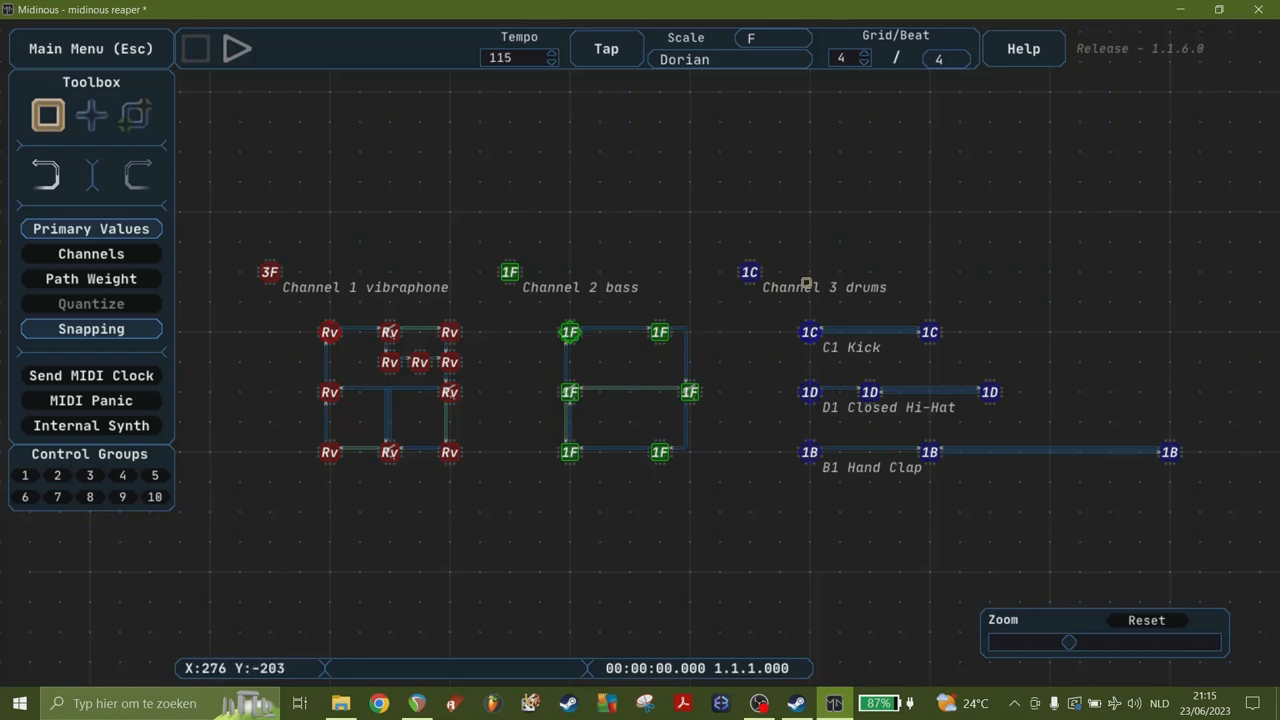
pyautogui.moveTo(1163, 484)
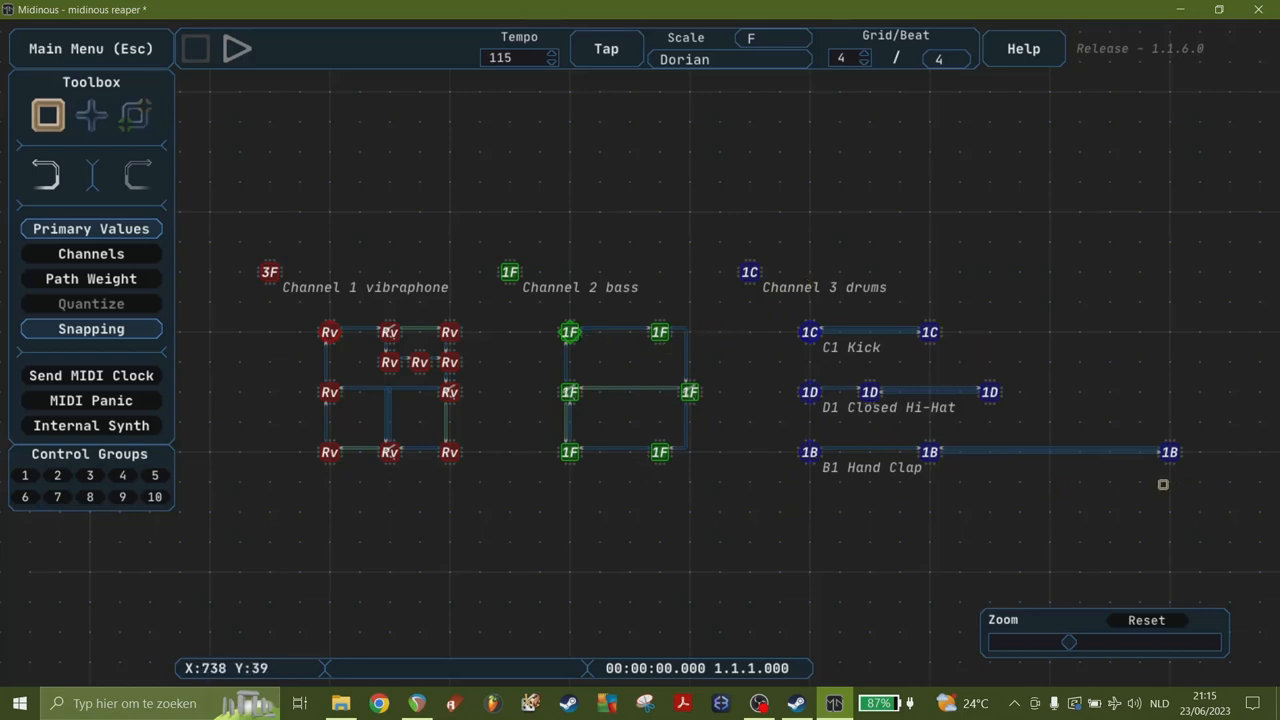
pyautogui.moveTo(398, 160)
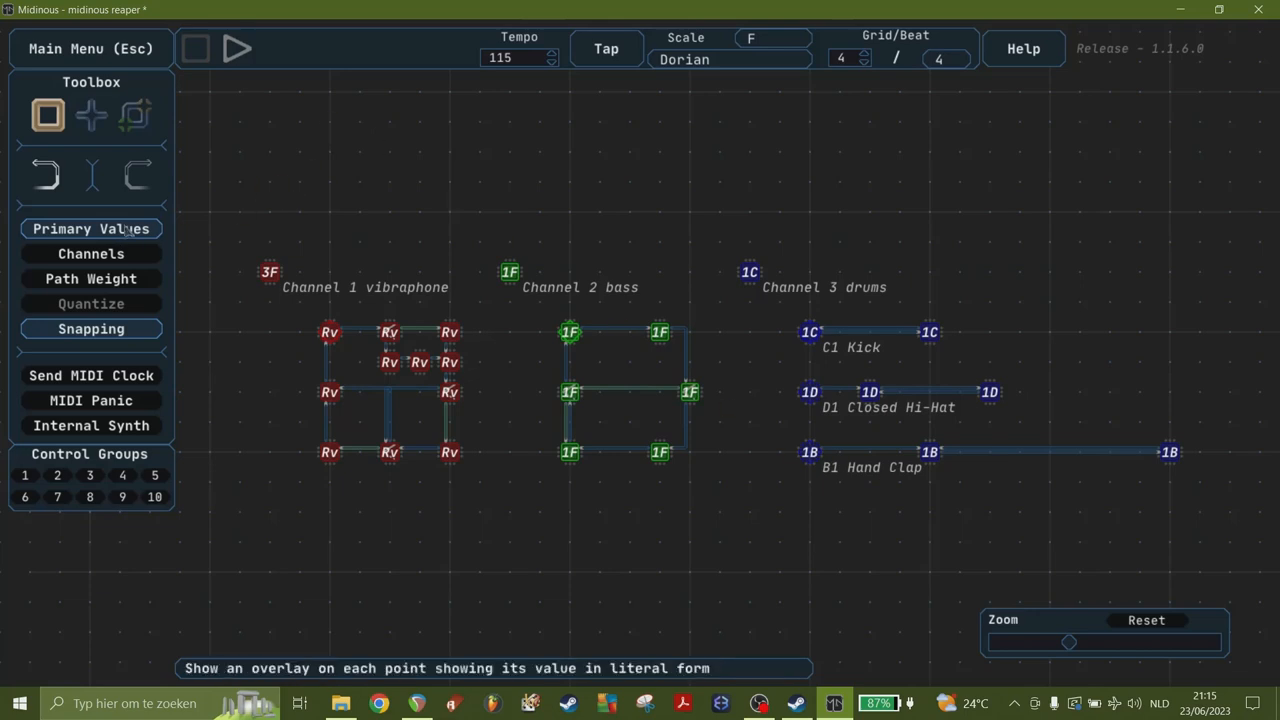
pyautogui.click(91, 228)
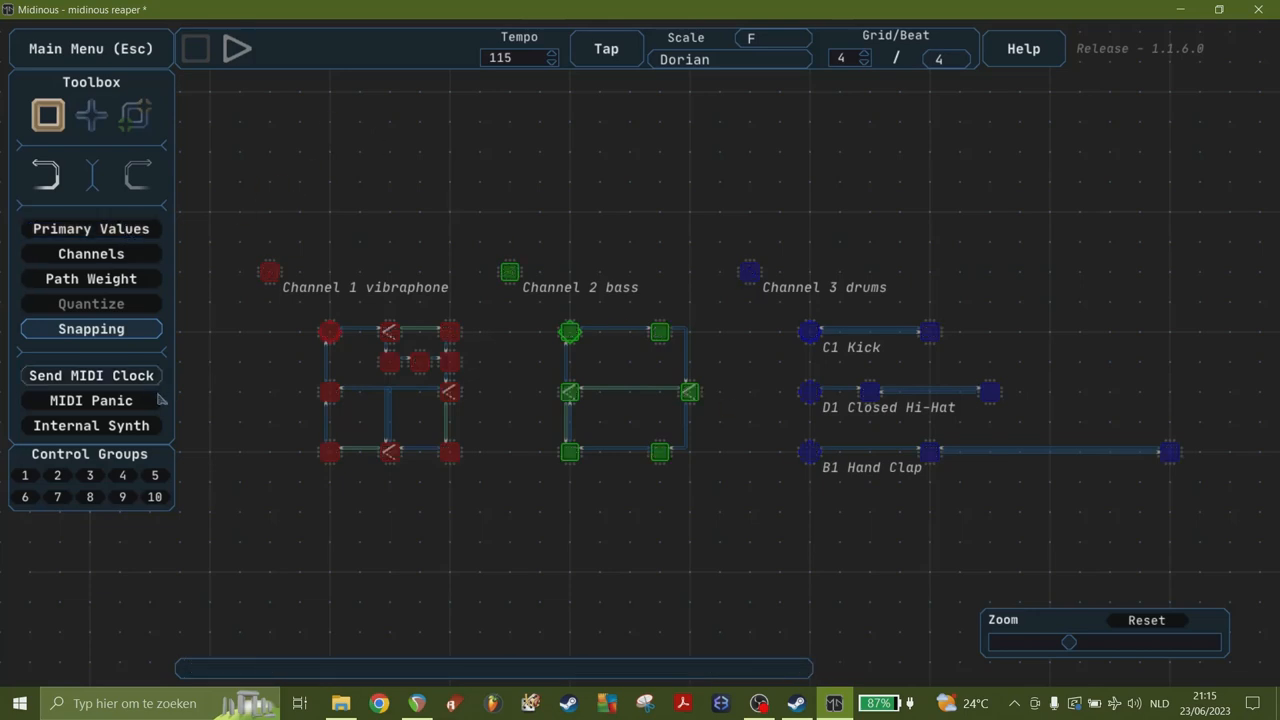
pyautogui.moveTo(91, 425)
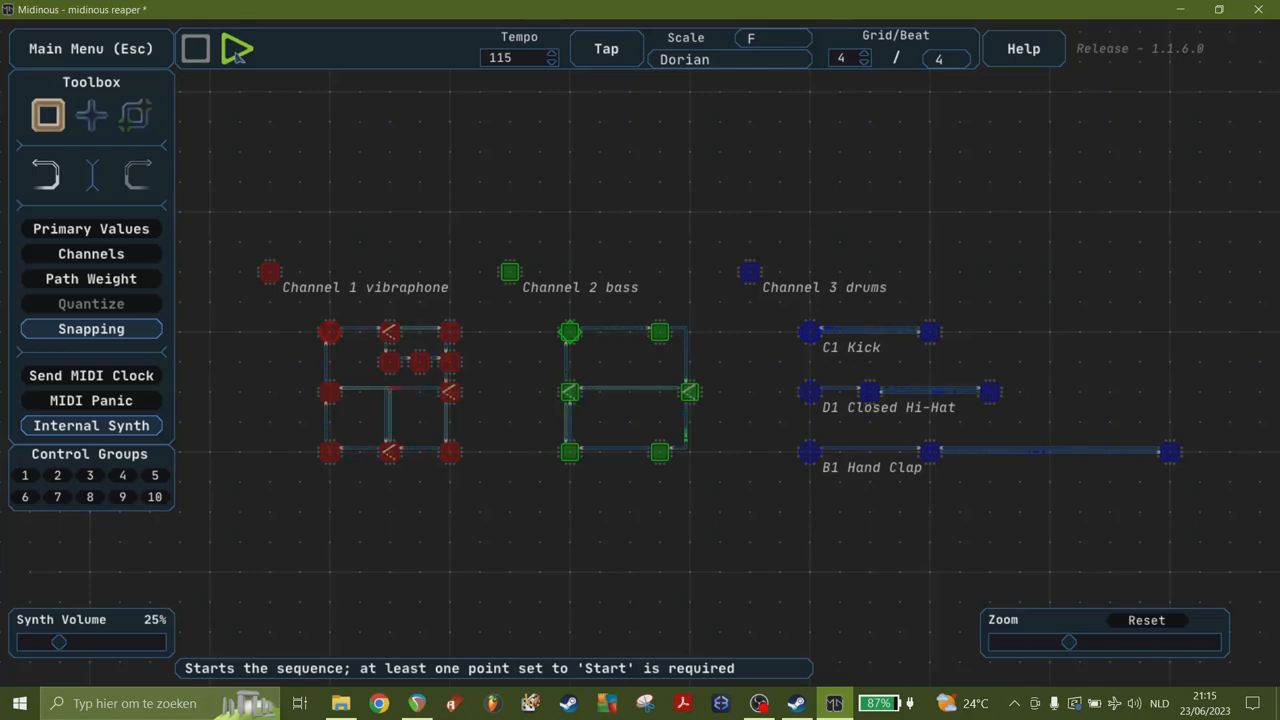
pyautogui.click(238, 48)
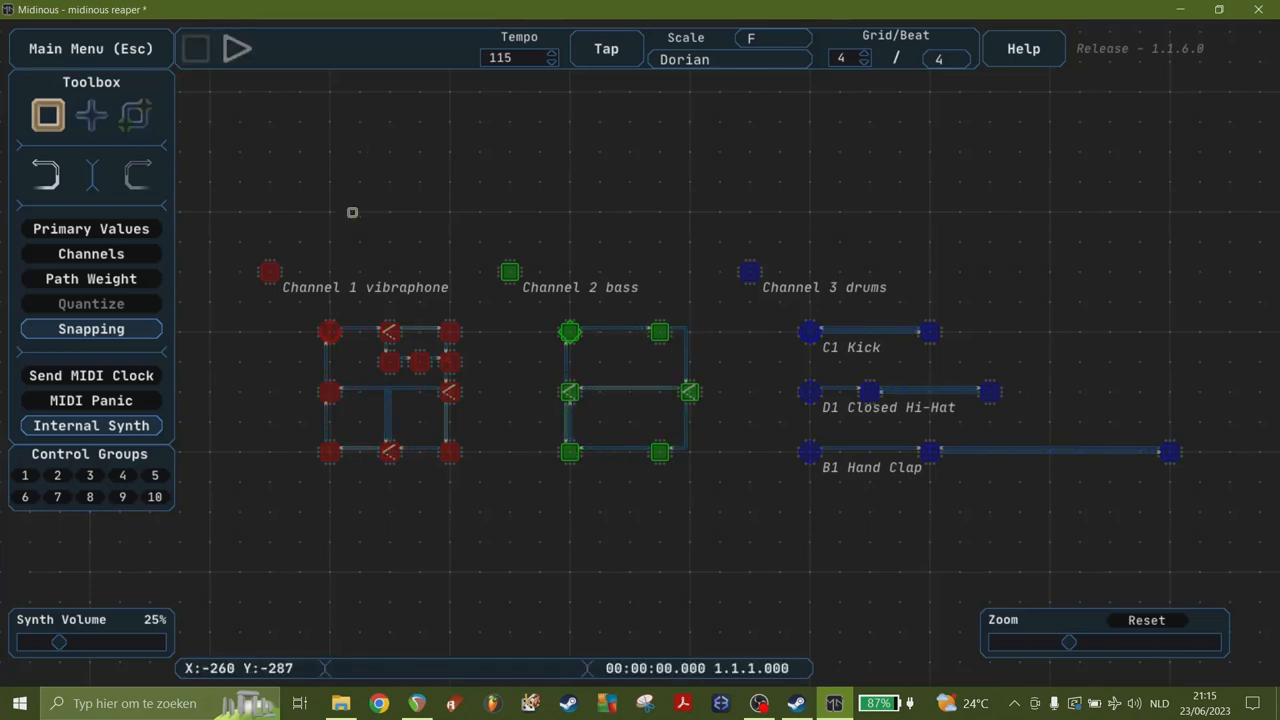
pyautogui.moveTo(91, 425)
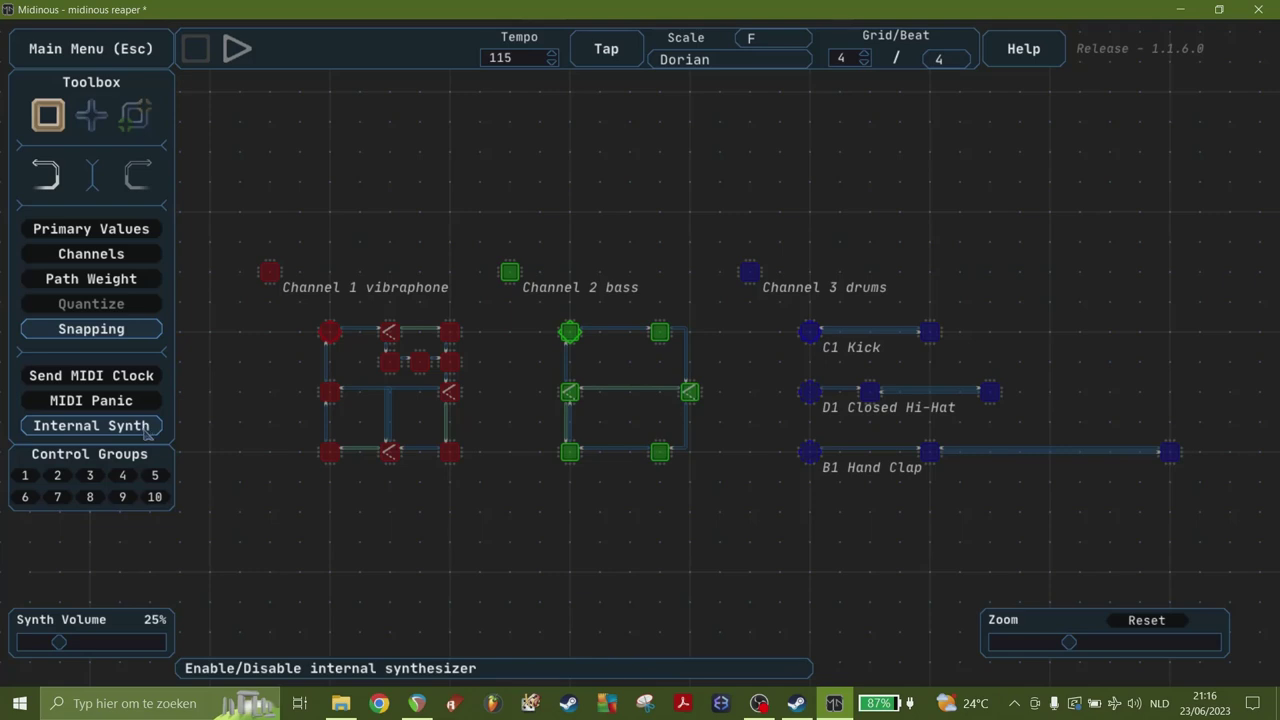
pyautogui.click(91, 425)
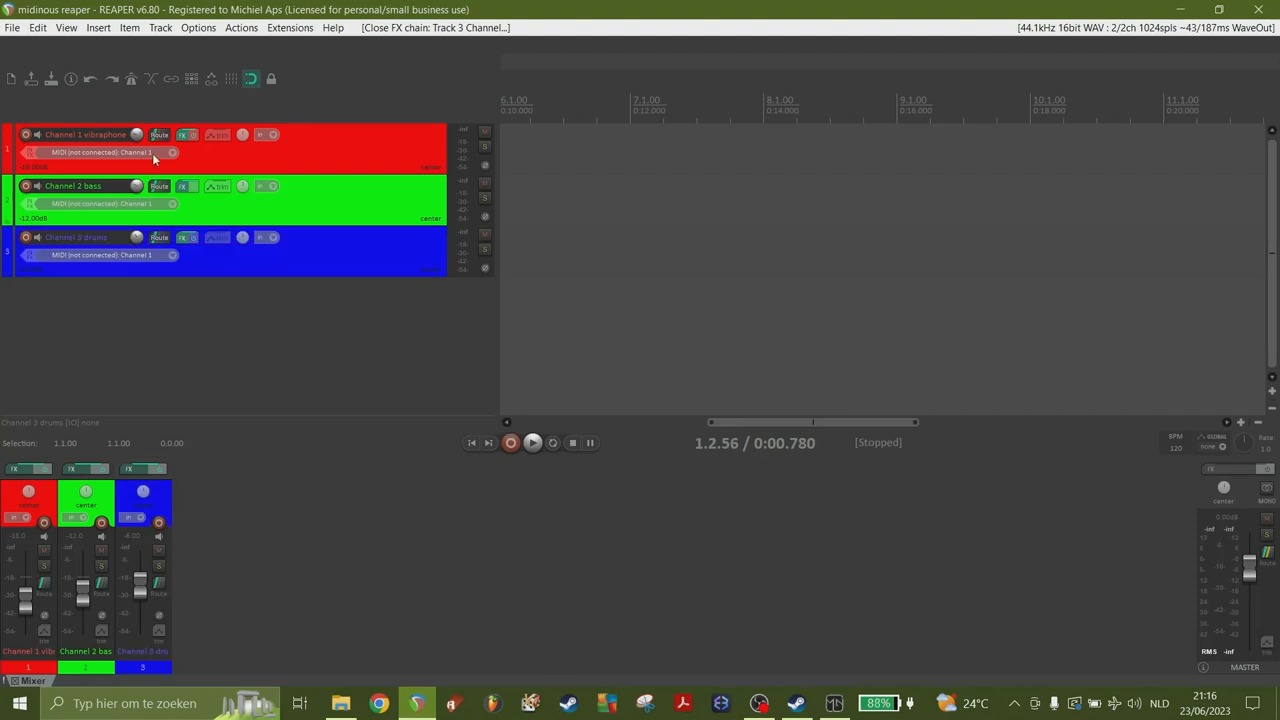
# Step: Enable input from the Midinous Port device in REAPER's MIDI Devices preferences and apply
pyautogui.click(135, 134)
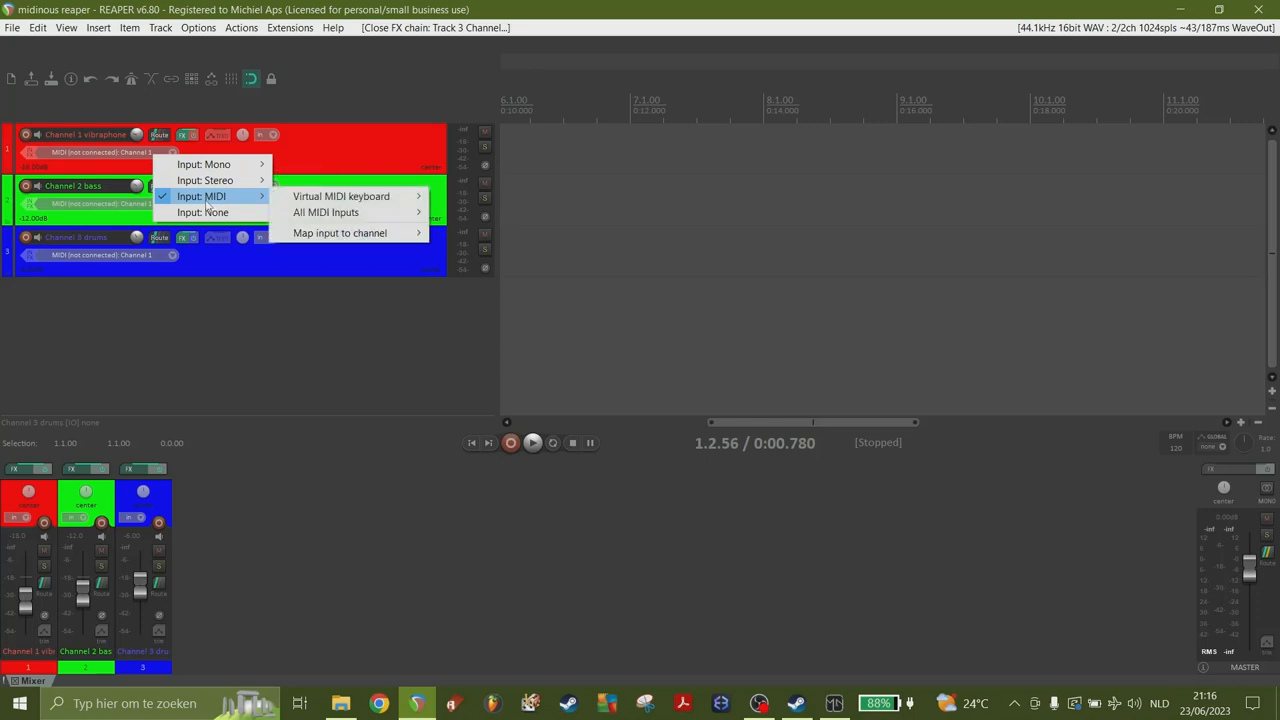
pyautogui.moveTo(303, 60)
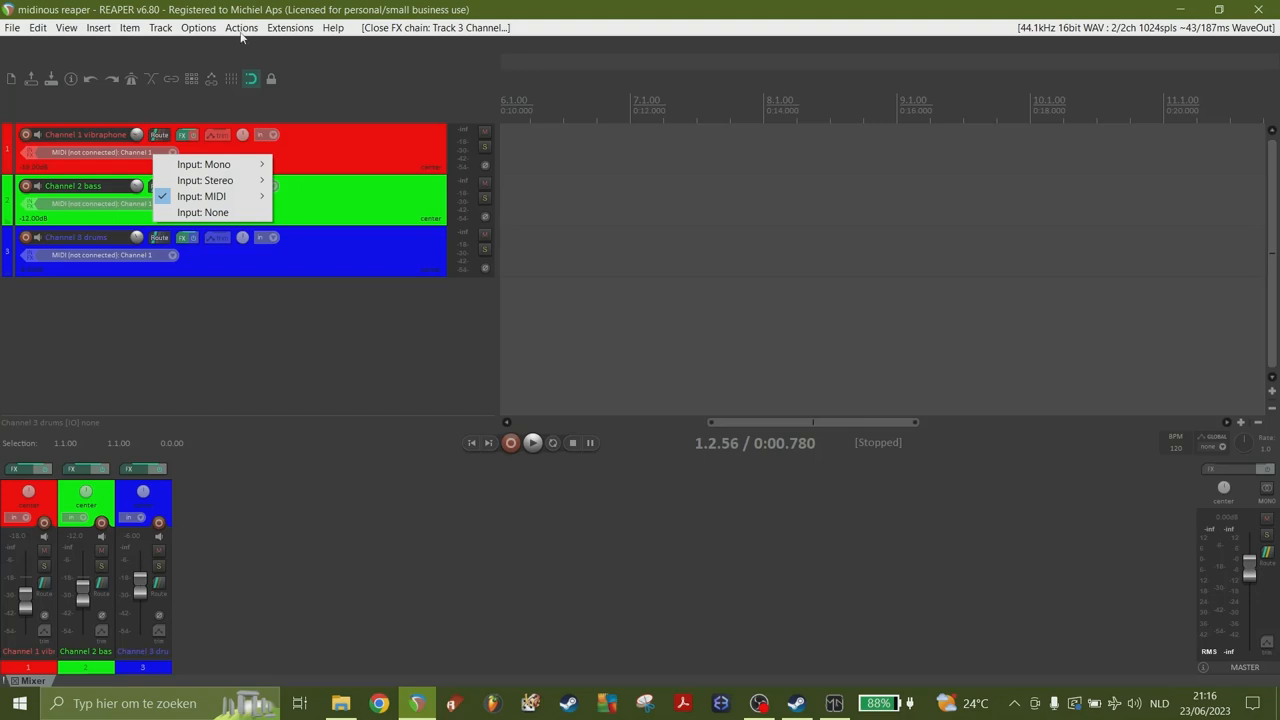
pyautogui.click(198, 27)
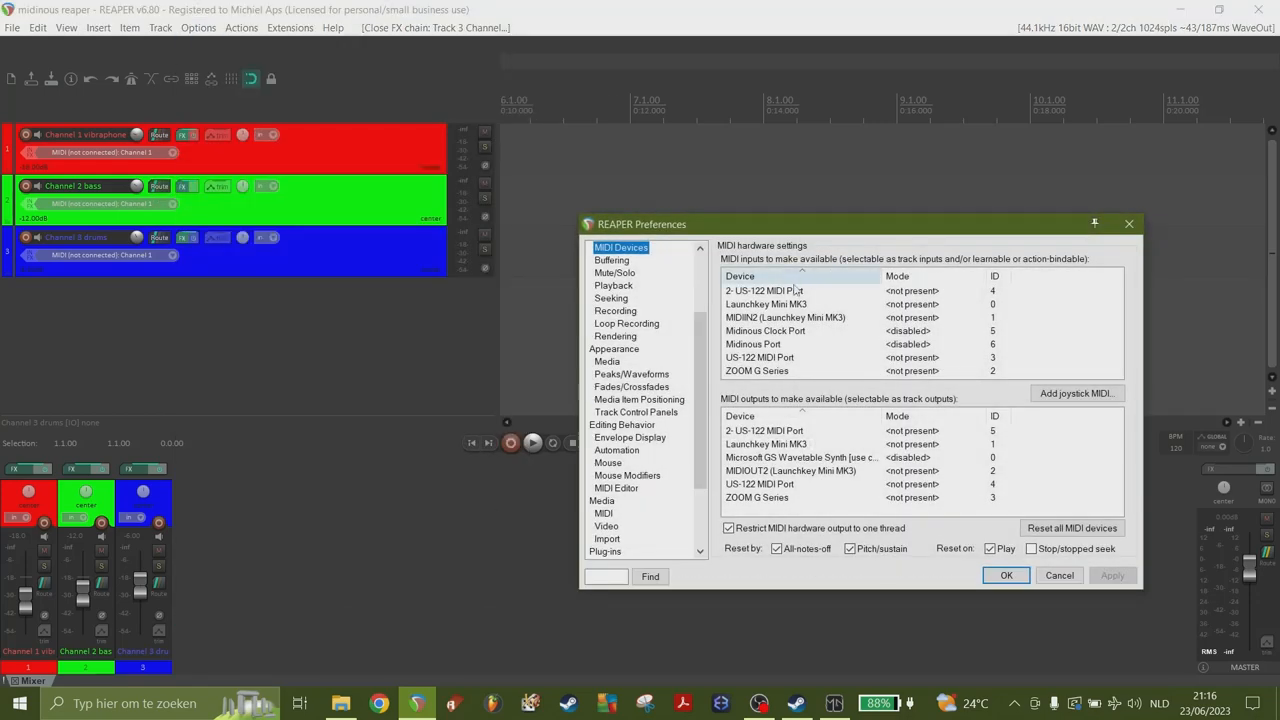
pyautogui.click(753, 344)
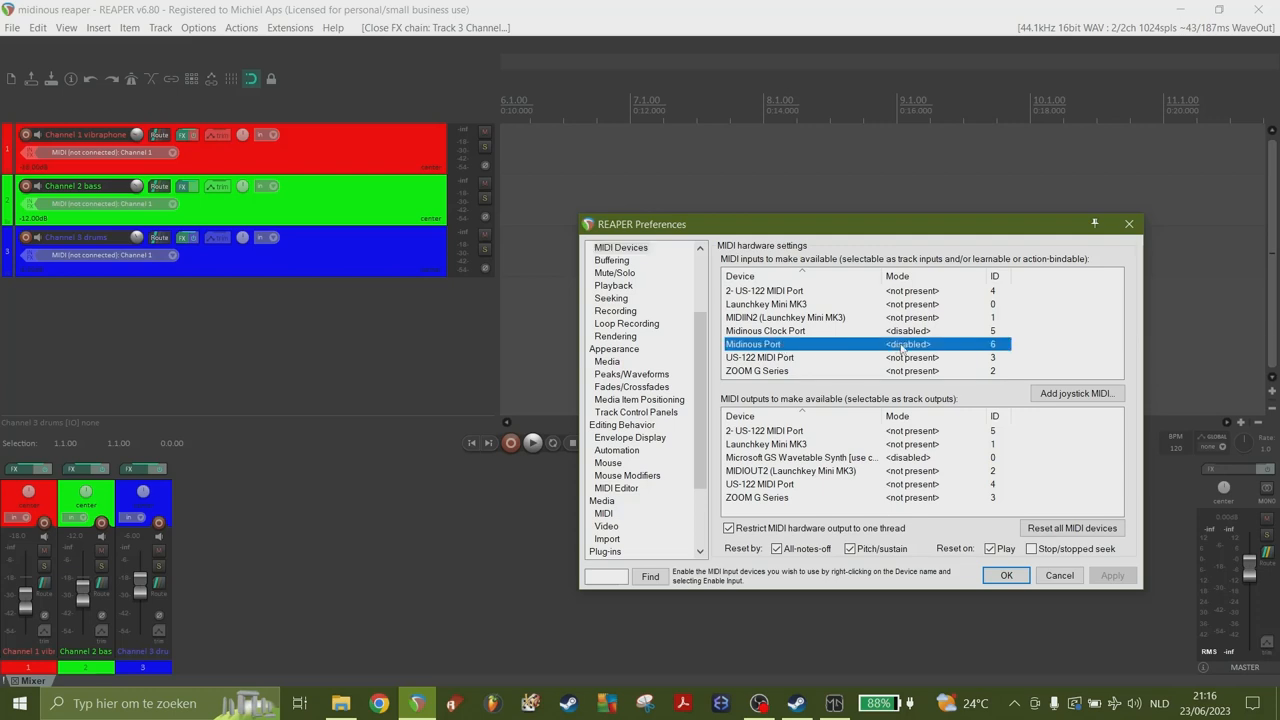
pyautogui.doubleClick(752, 344)
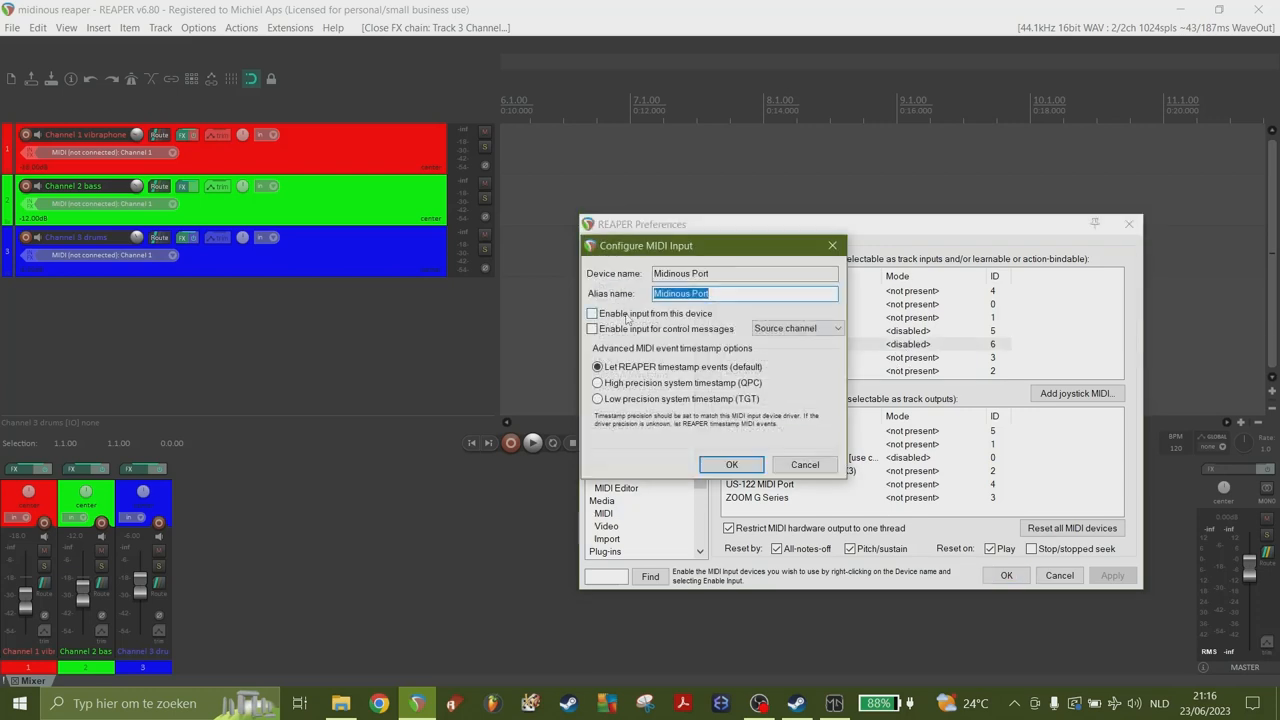
pyautogui.click(592, 313)
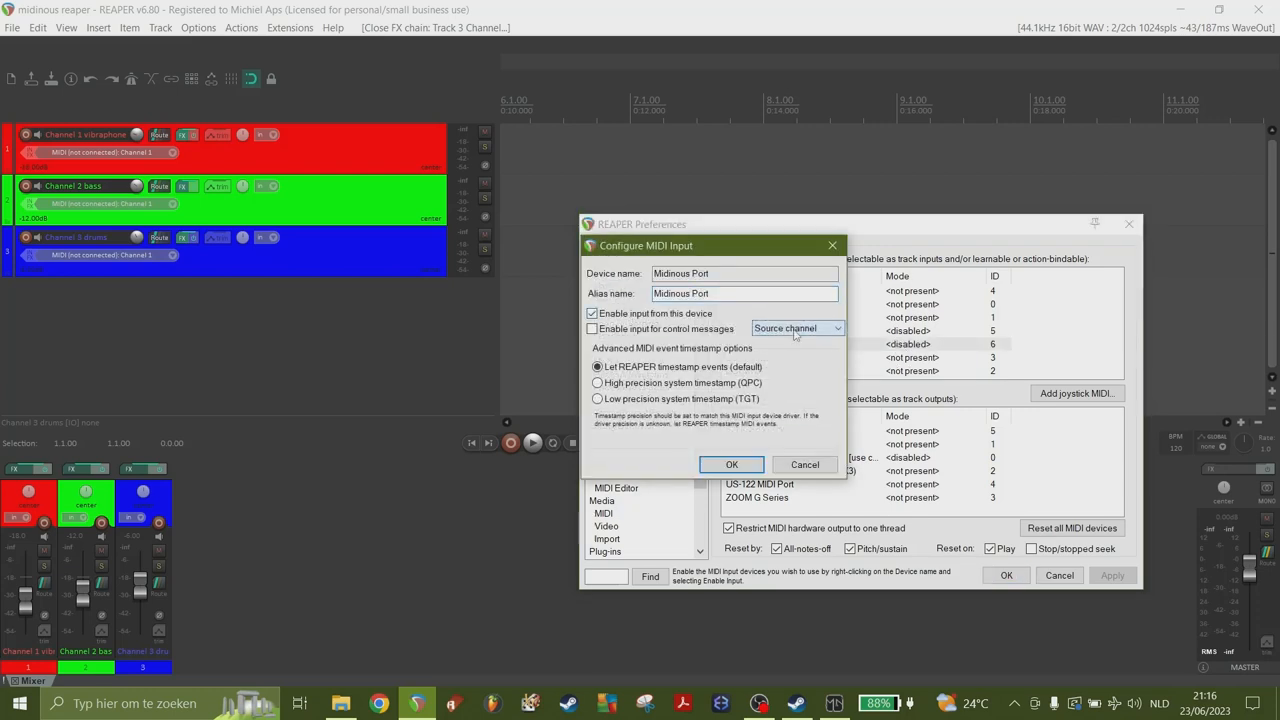
pyautogui.click(731, 464)
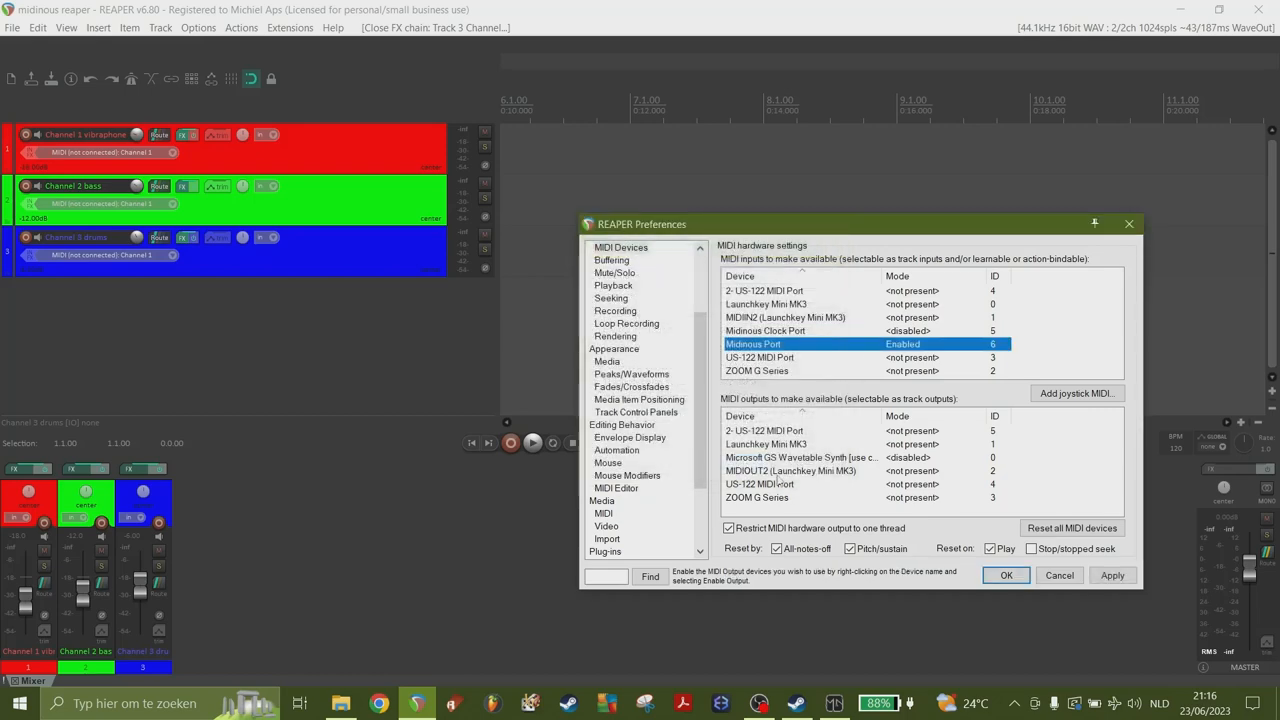
pyautogui.click(1006, 575)
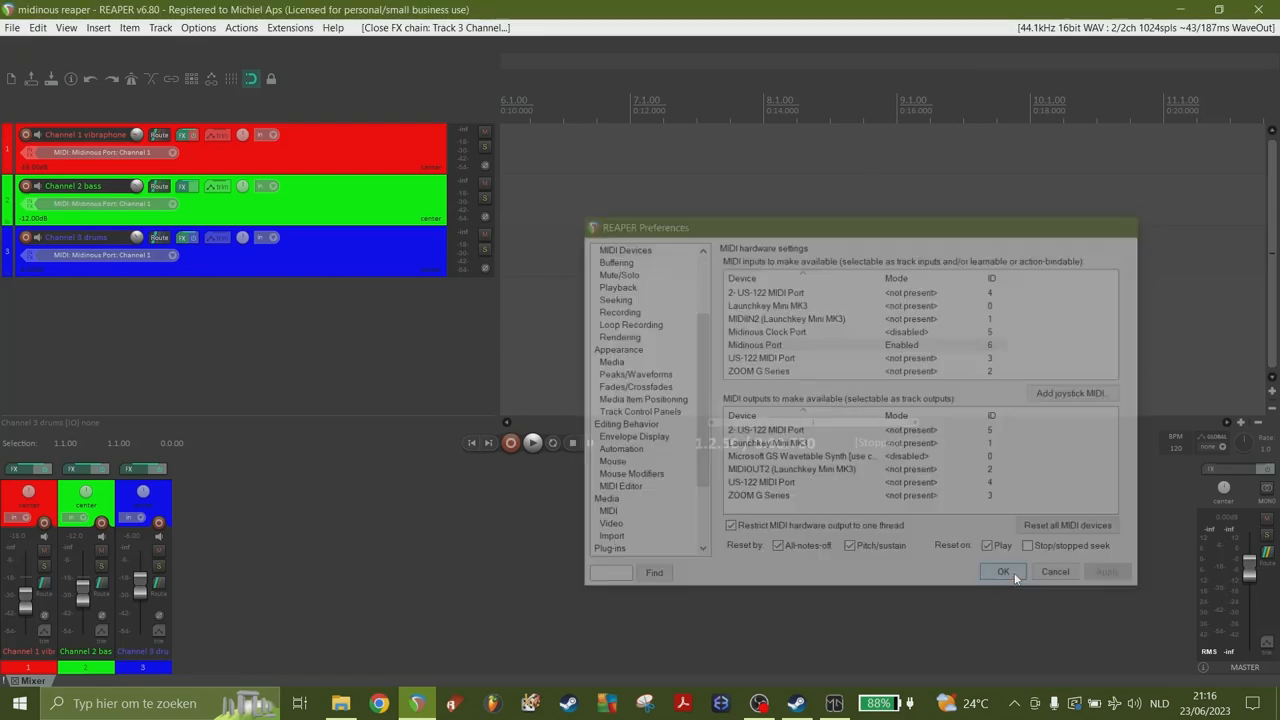
# Step: Route vibraphone, bass and drums tracks from Midinous Port channels 1, 2 and 3
pyautogui.click(1003, 571)
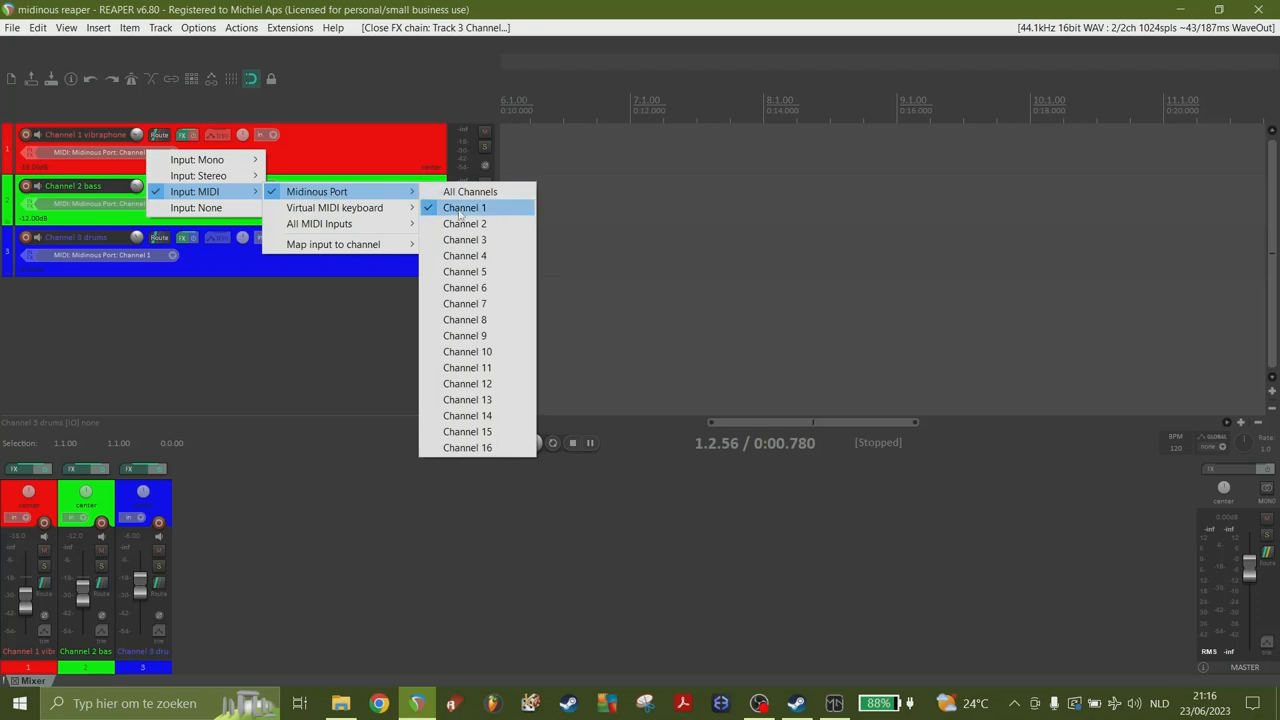
pyautogui.click(464, 207)
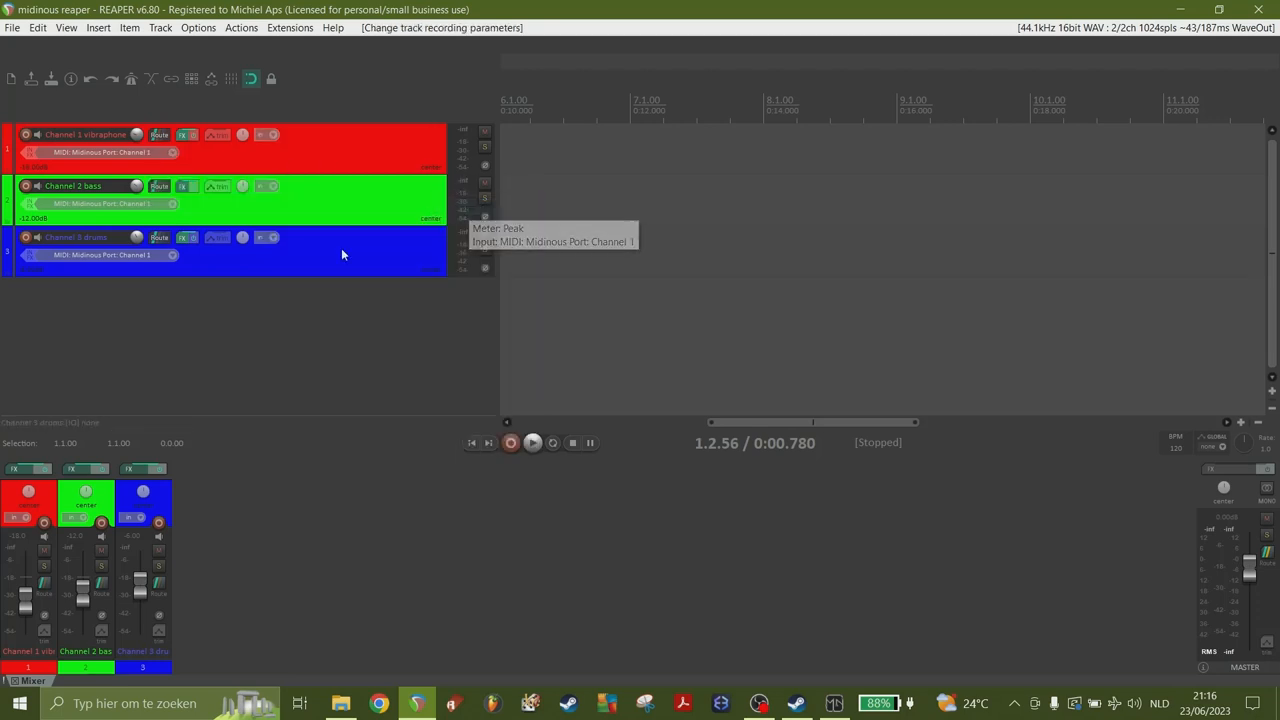
pyautogui.click(833, 703)
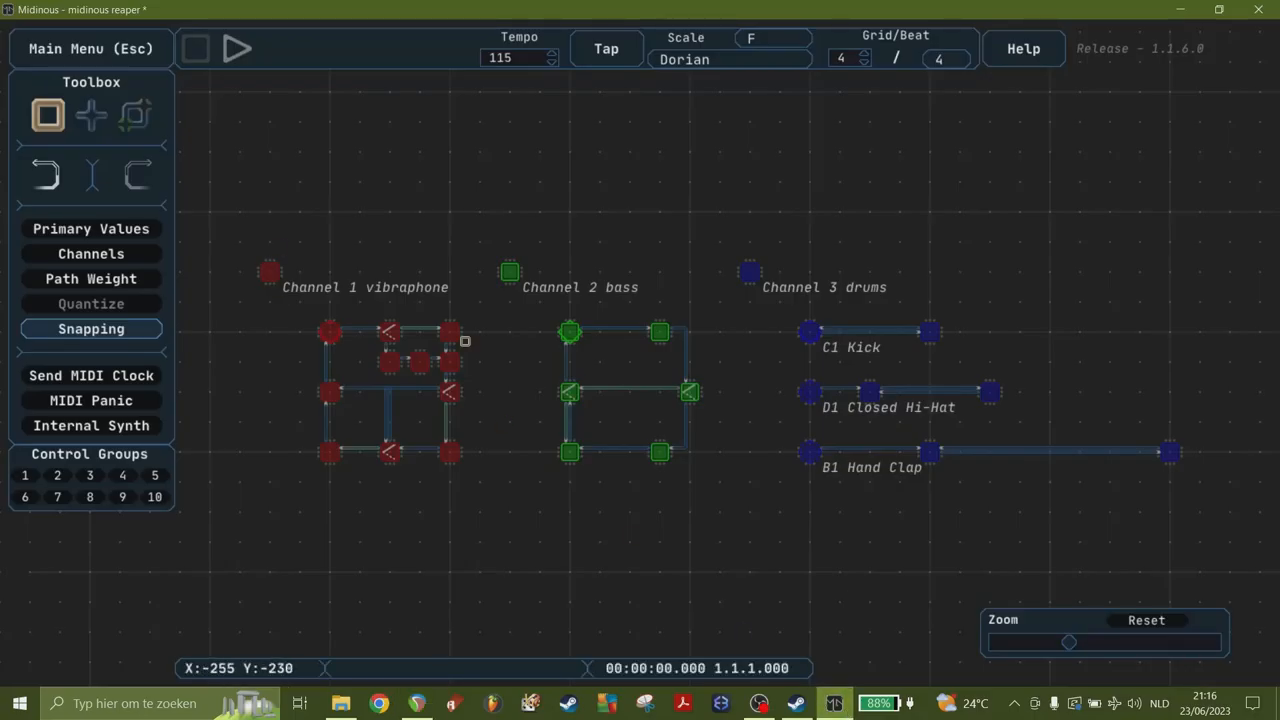
pyautogui.moveTo(91, 253)
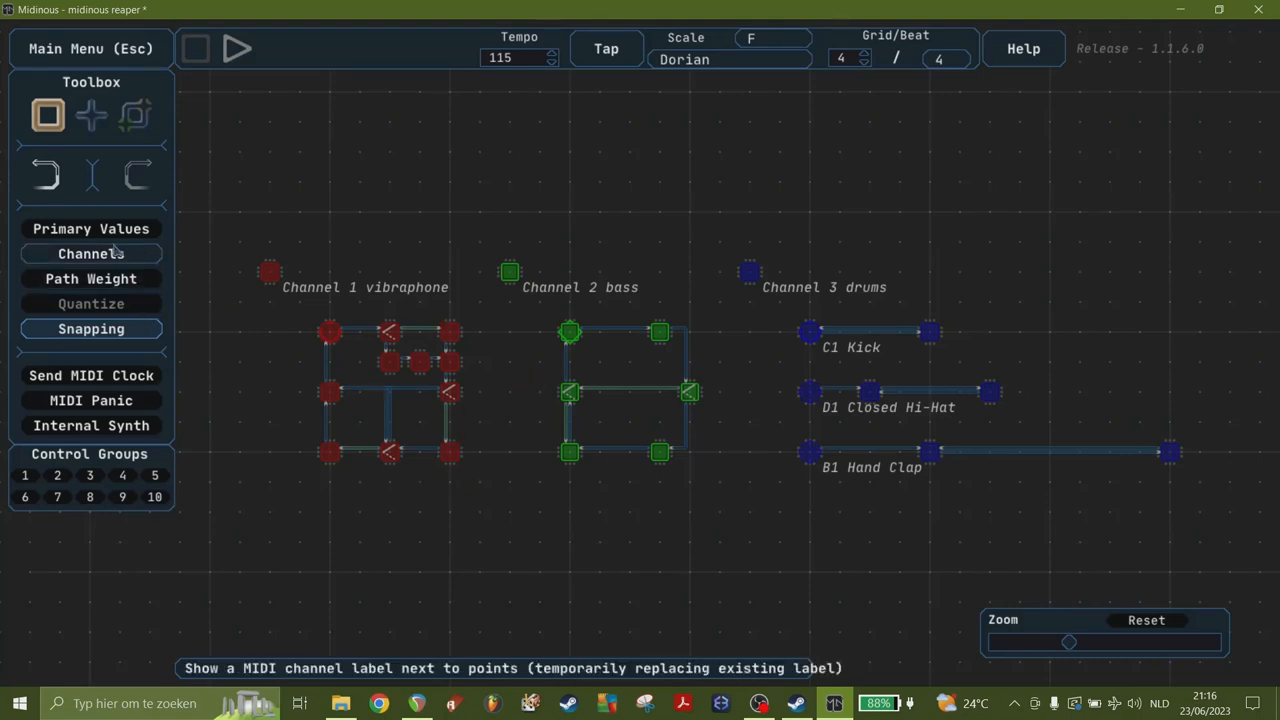
pyautogui.click(91, 253)
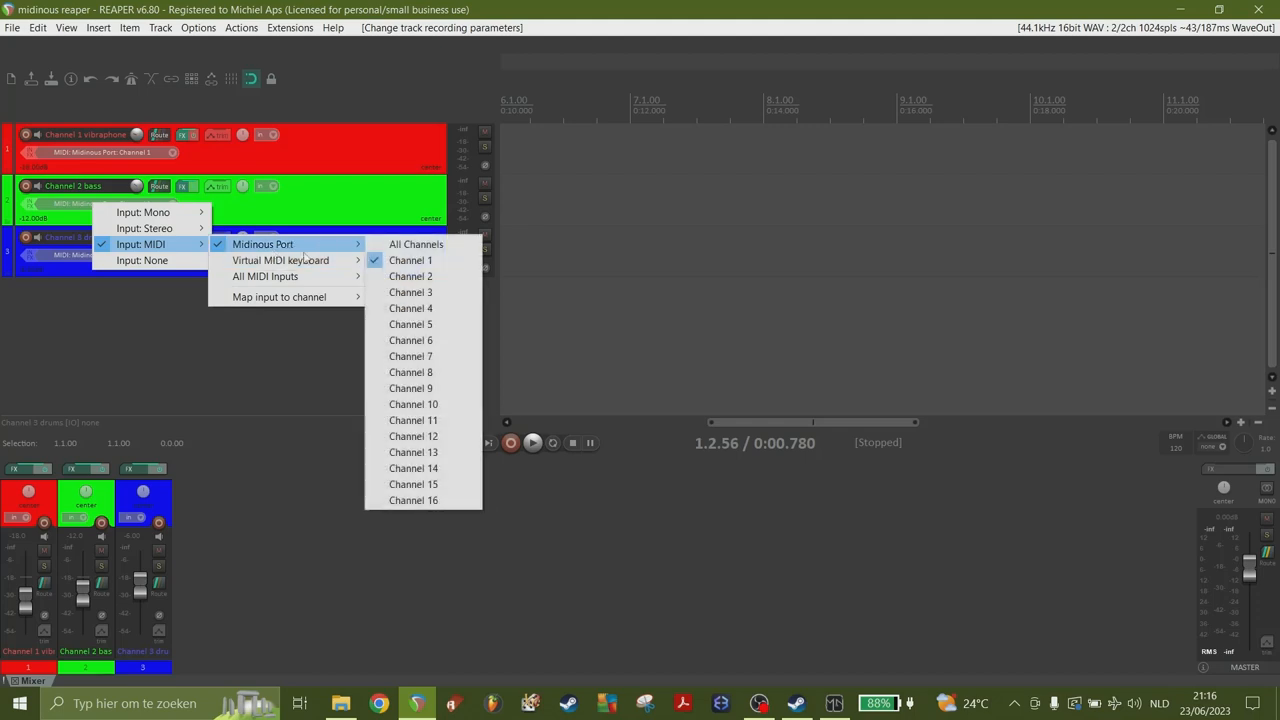
pyautogui.click(410, 260)
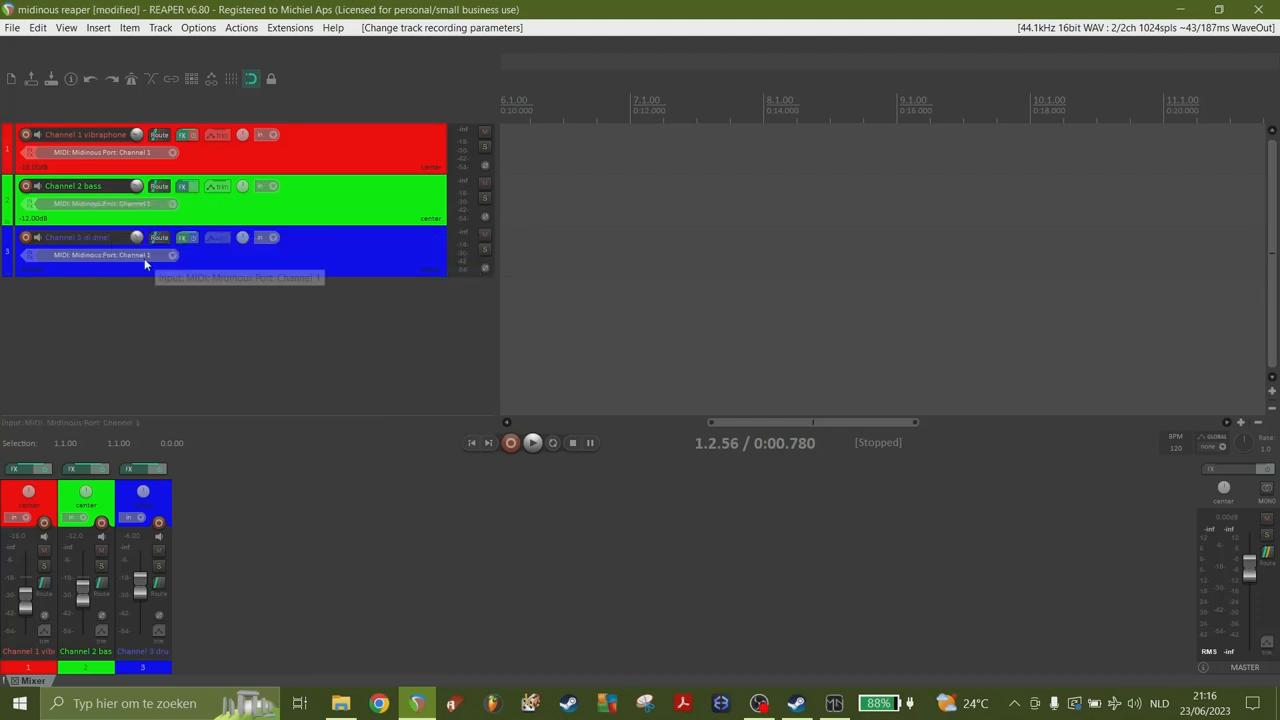
pyautogui.click(135, 254)
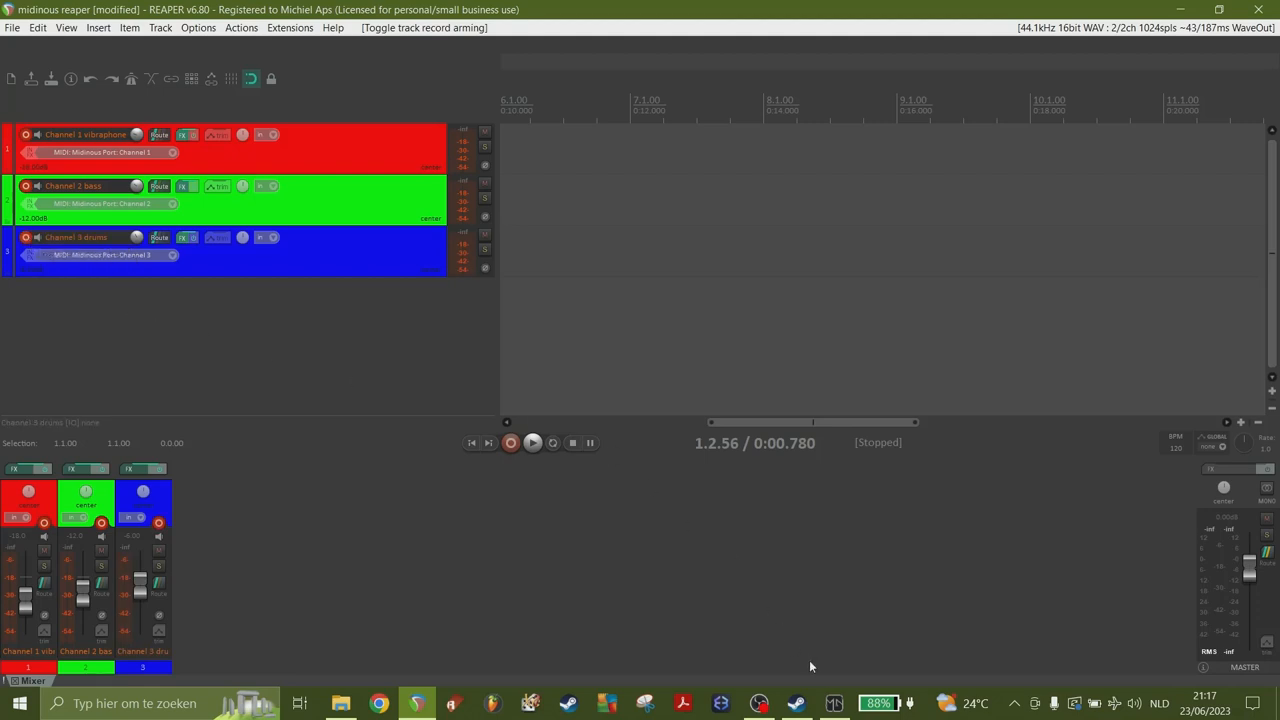
# Step: Arm the tracks, play Midinous so REAPER's meters show signal, then stop playback
pyautogui.click(835, 703)
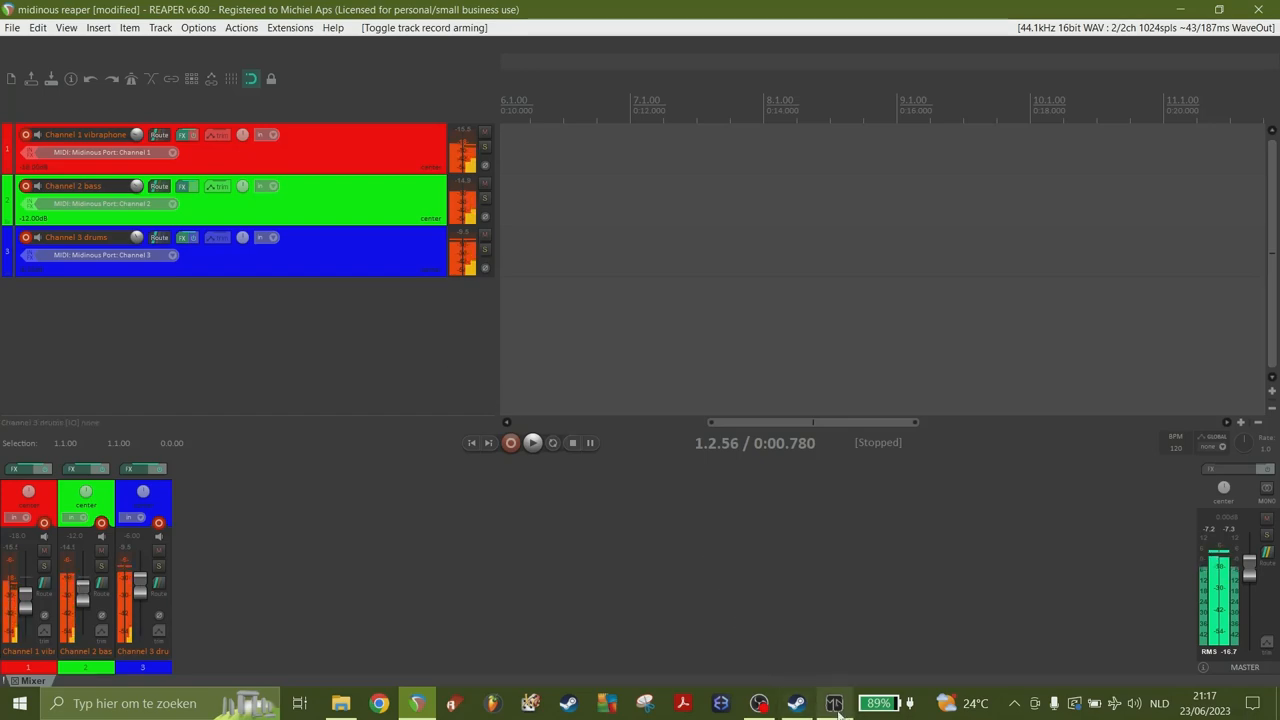
pyautogui.click(834, 703)
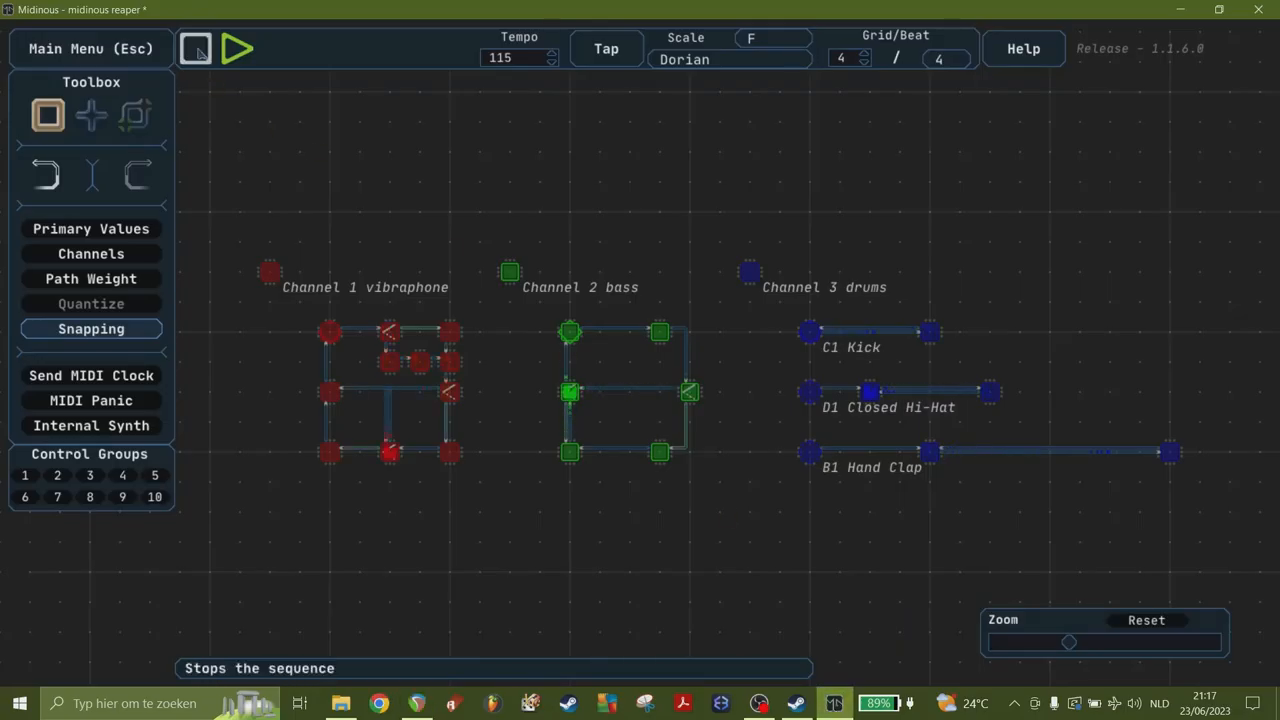
pyautogui.click(196, 48)
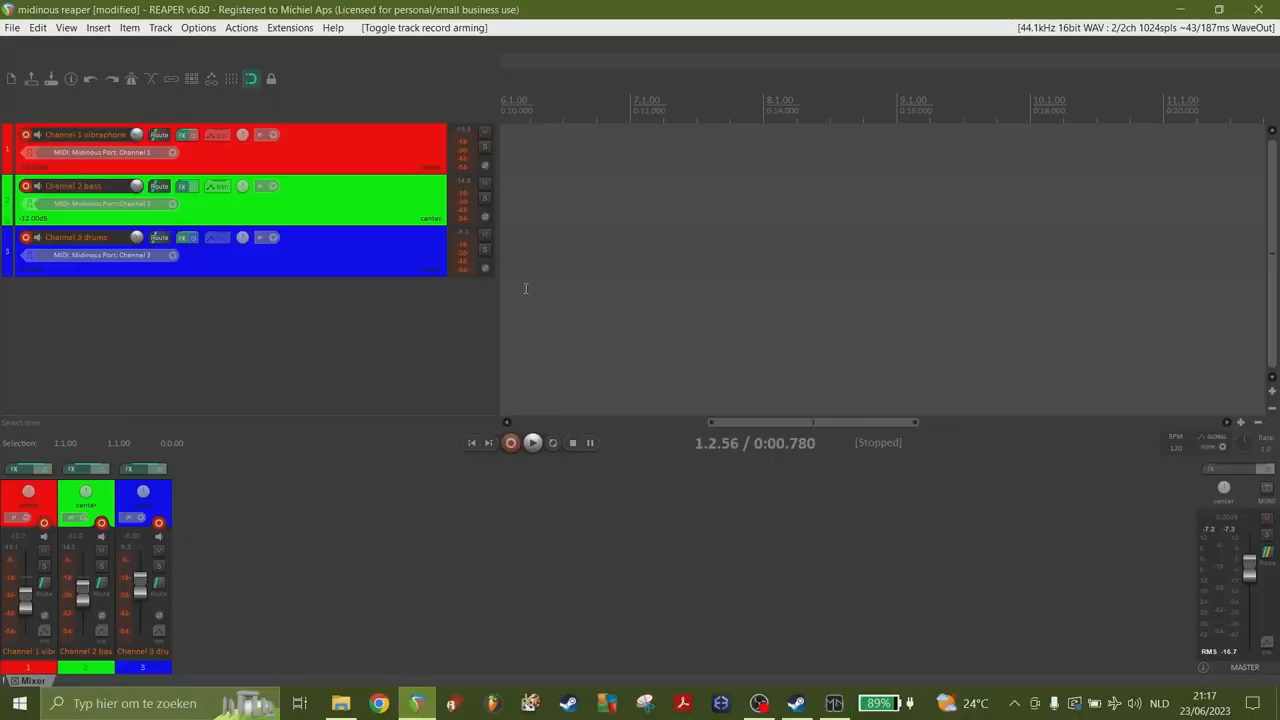
pyautogui.moveTo(559, 255)
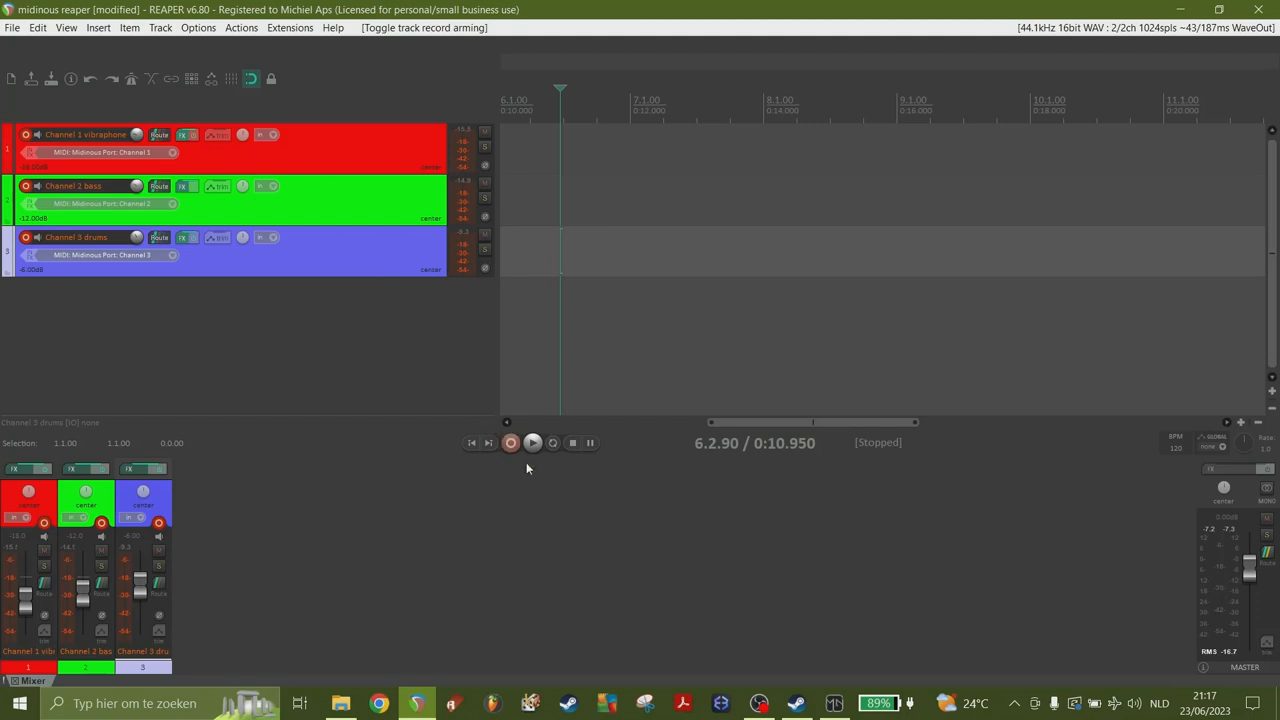
# Step: Record the playing Midinous sequences onto the three REAPER tracks, then stop recording
pyautogui.click(510, 443)
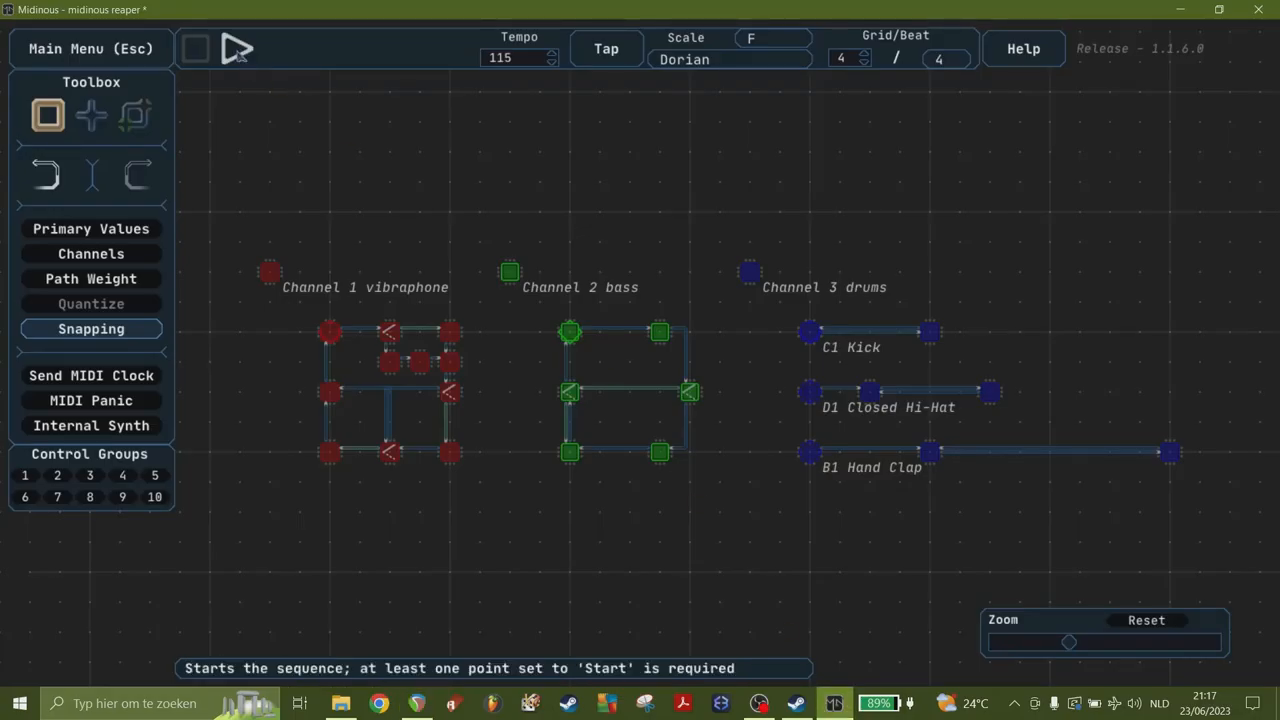
pyautogui.click(417, 703)
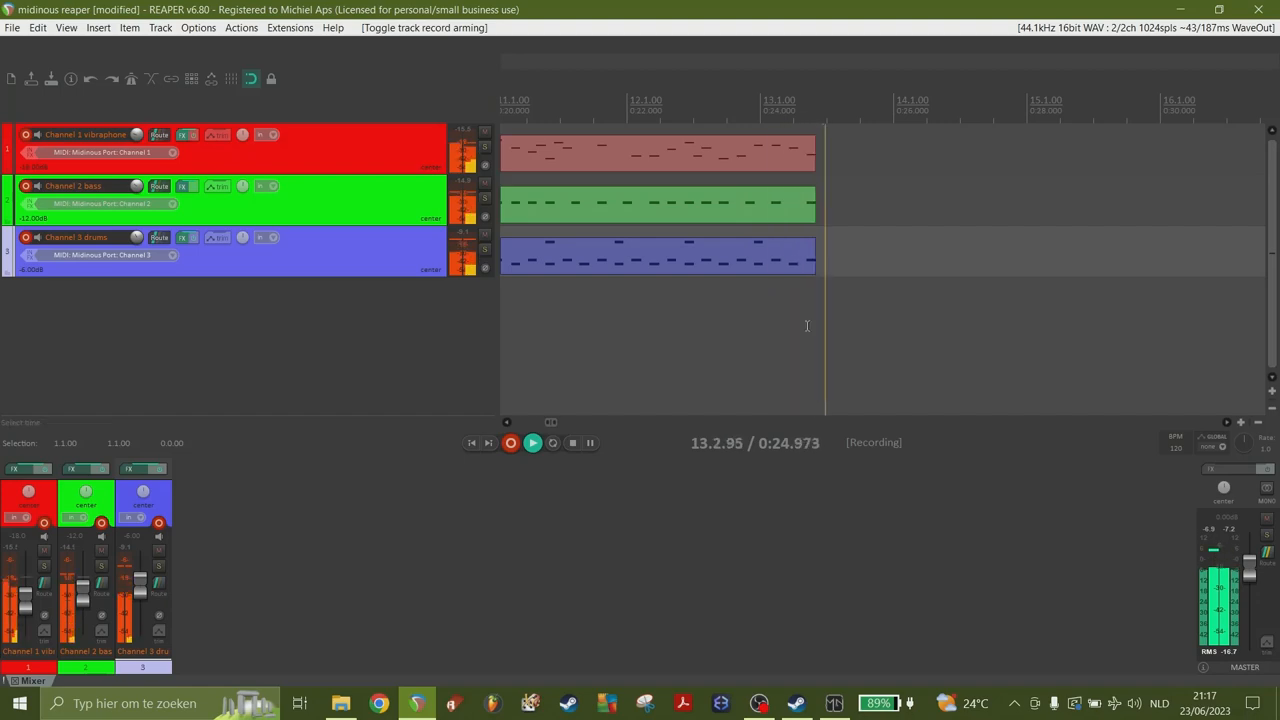
pyautogui.click(833, 703)
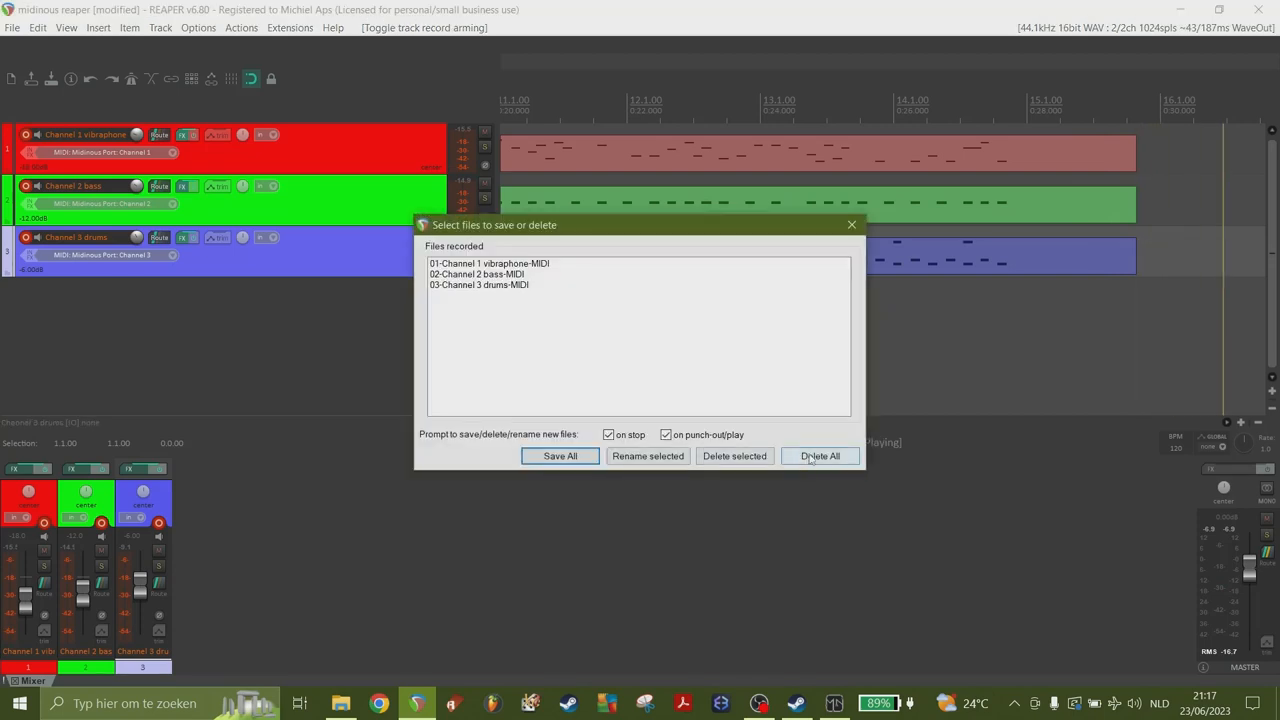
# Step: Delete all three recorded MIDI takes, leaving the tracks empty
pyautogui.click(820, 456)
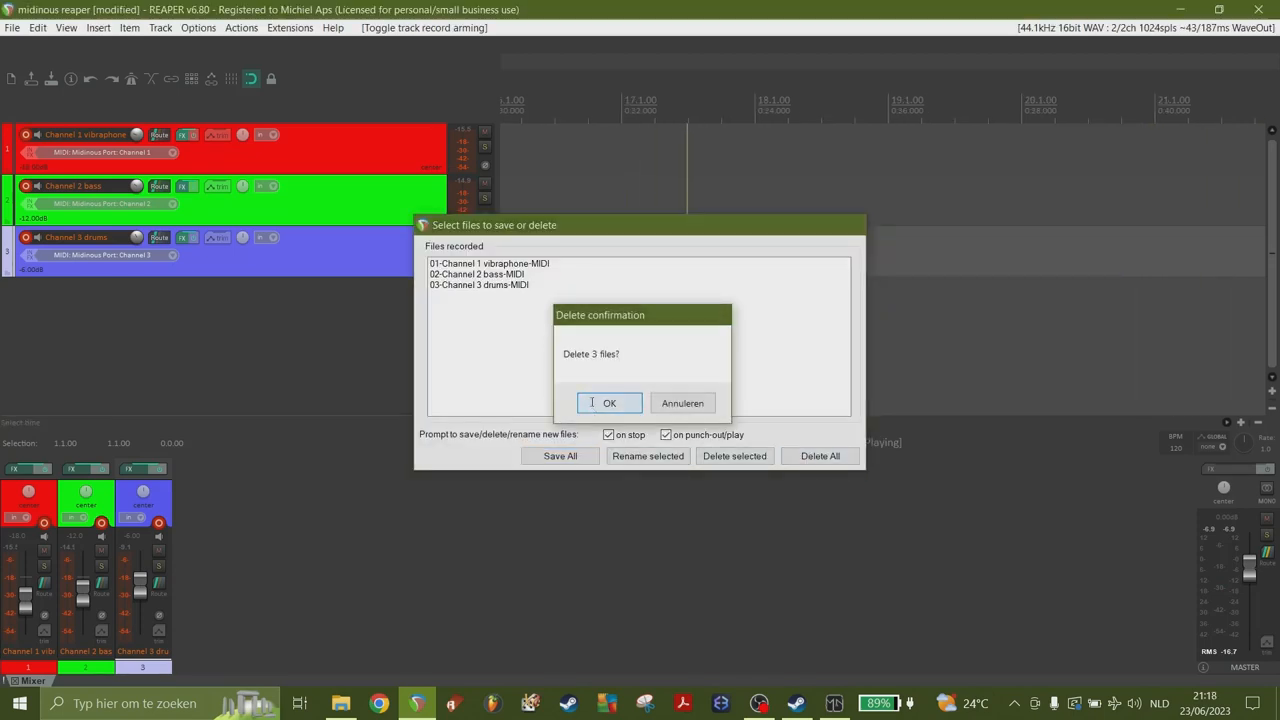
pyautogui.click(609, 402)
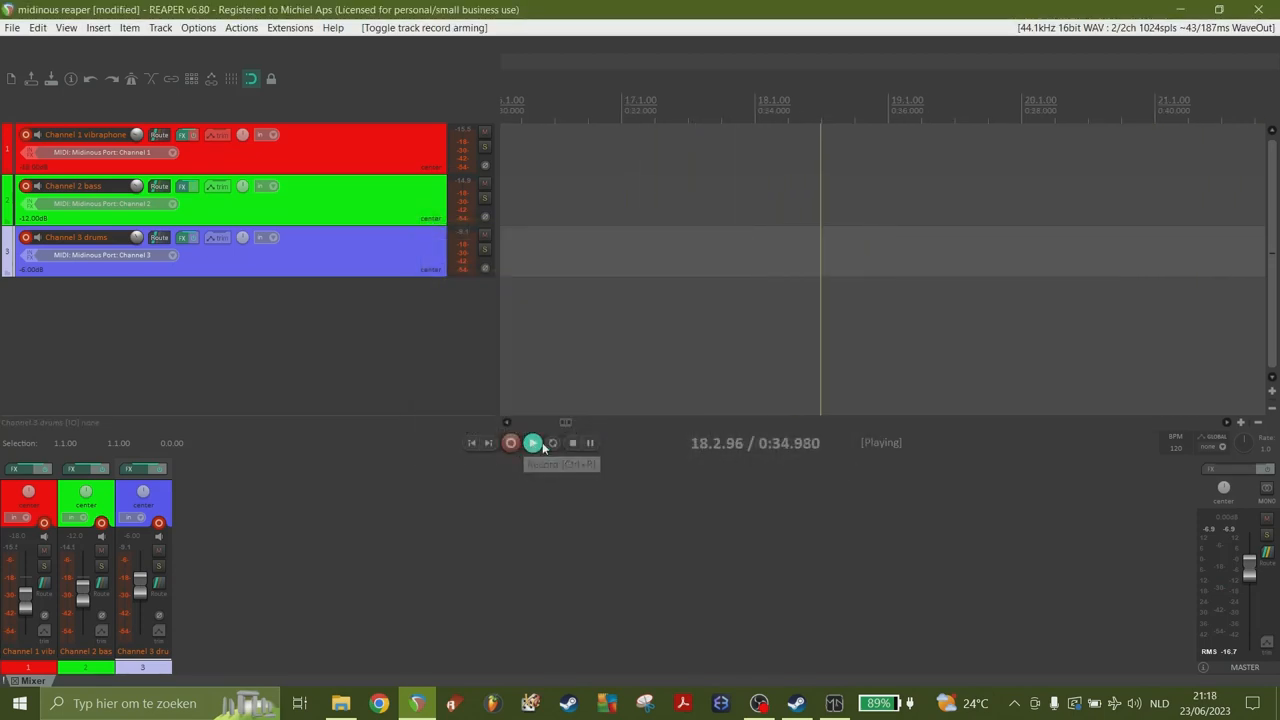